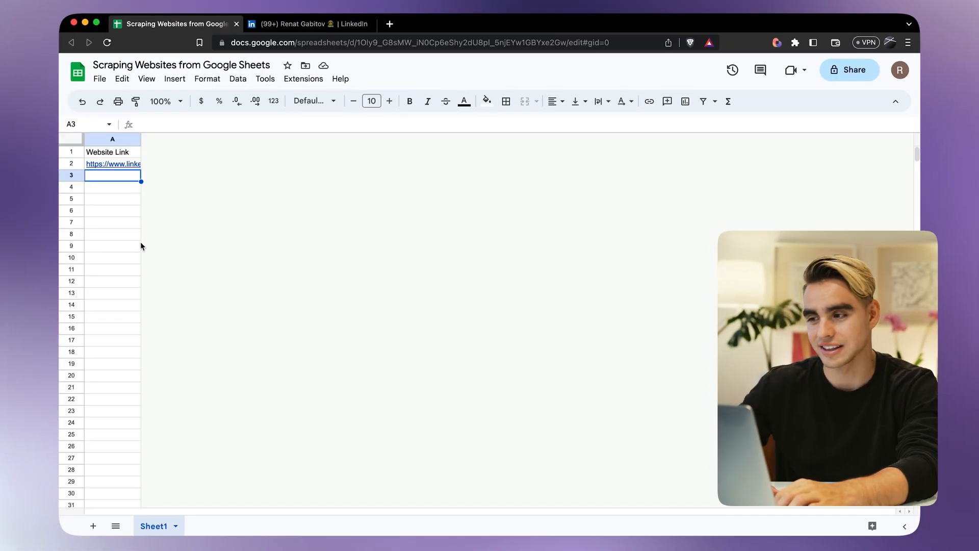
# - Start a new Bardeen playbook from the extension and browse its Actions & Triggers list
pyautogui.click(112, 163)
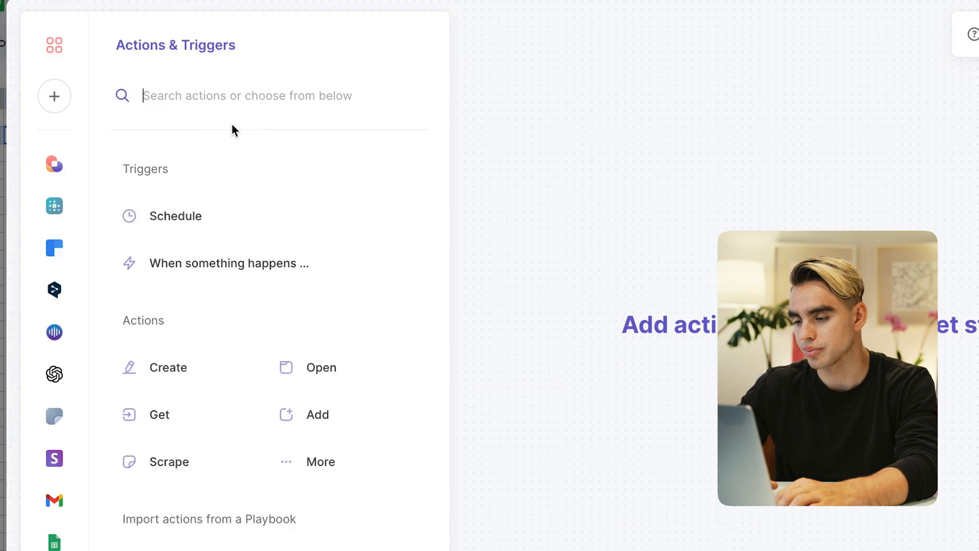
pyautogui.scroll(-3)
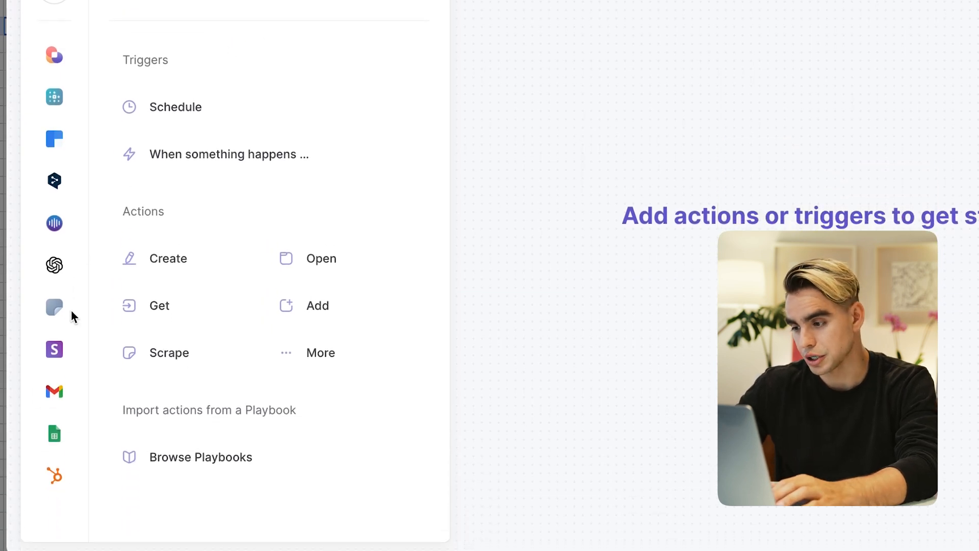
# - Choose the Google Sheets action 'Get table from Google Sheet' as the first step
pyautogui.click(54, 434)
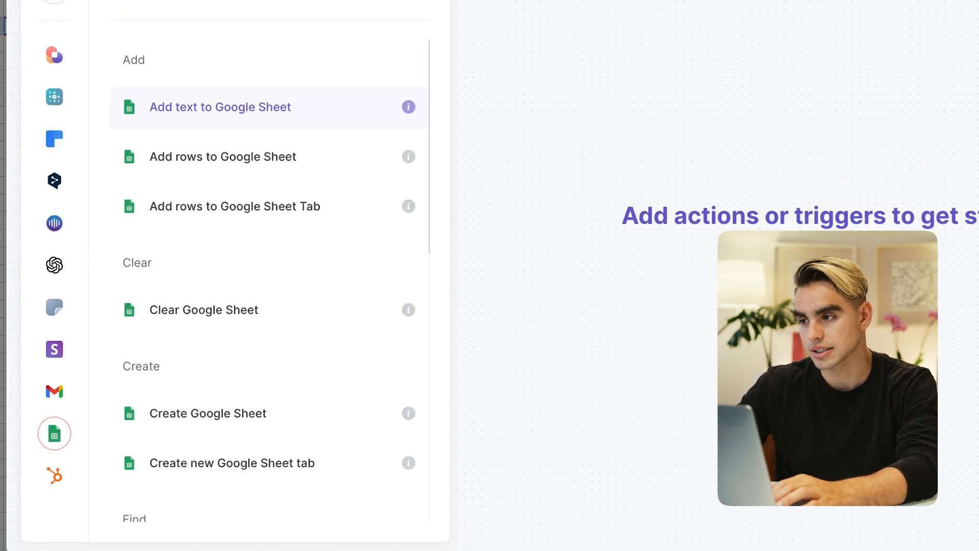
pyautogui.moveTo(207, 413)
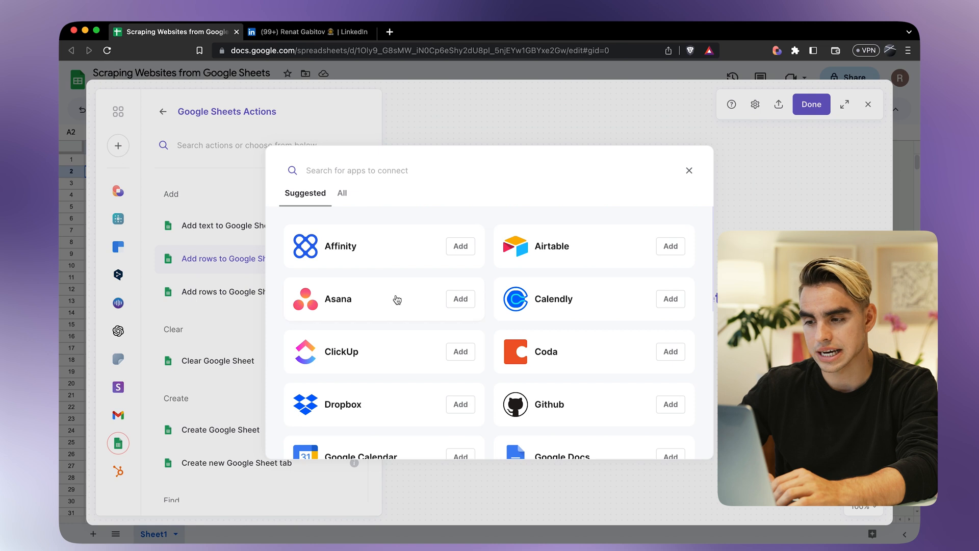
pyautogui.scroll(-3)
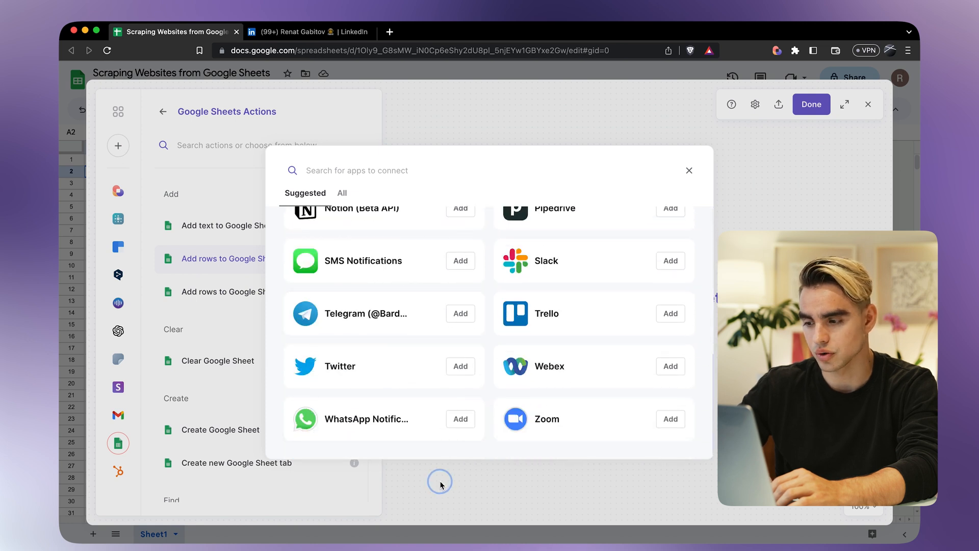
pyautogui.click(690, 170)
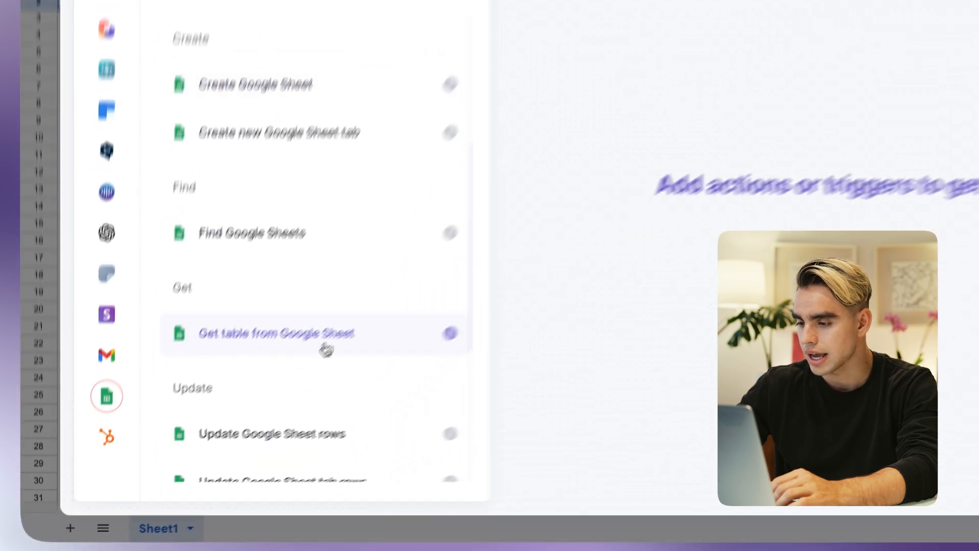
pyautogui.click(274, 333)
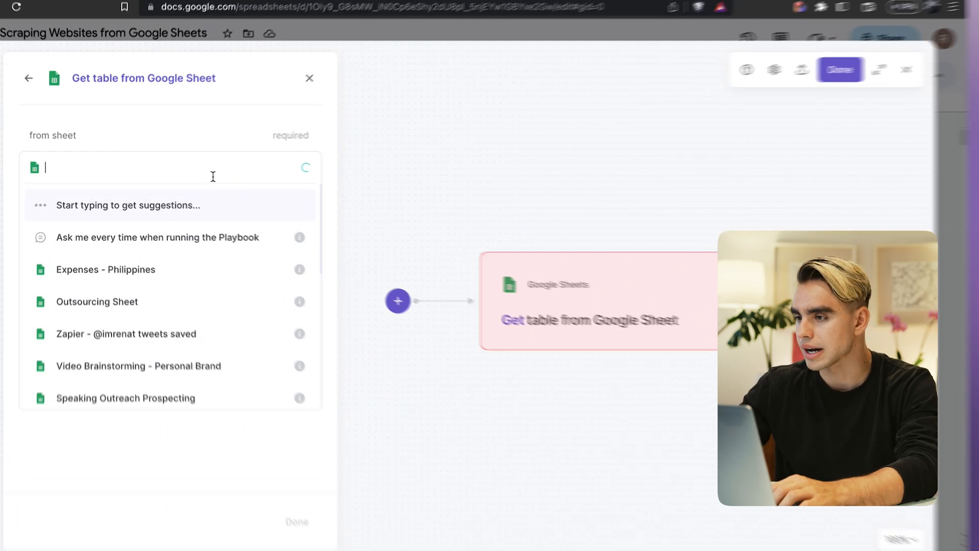
# - Point the table step at the Scraping Websites from Google Sheets spreadsheet, tab Sheet1
pyautogui.write('Scraping')
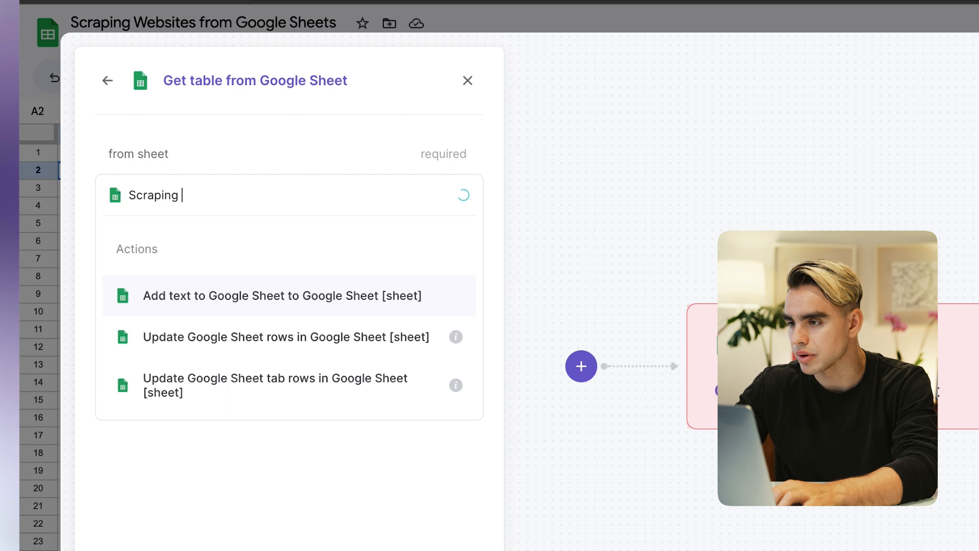
pyautogui.click(288, 296)
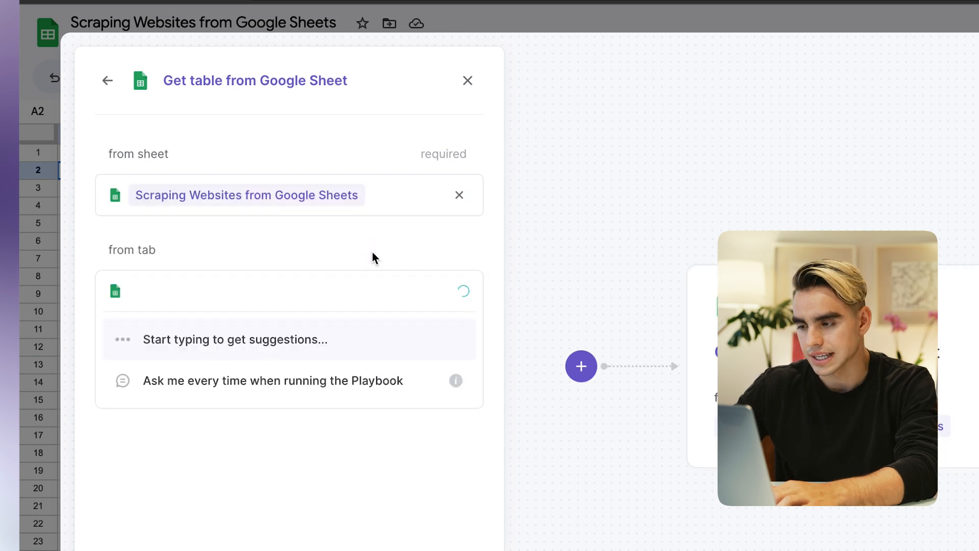
pyautogui.click(282, 291)
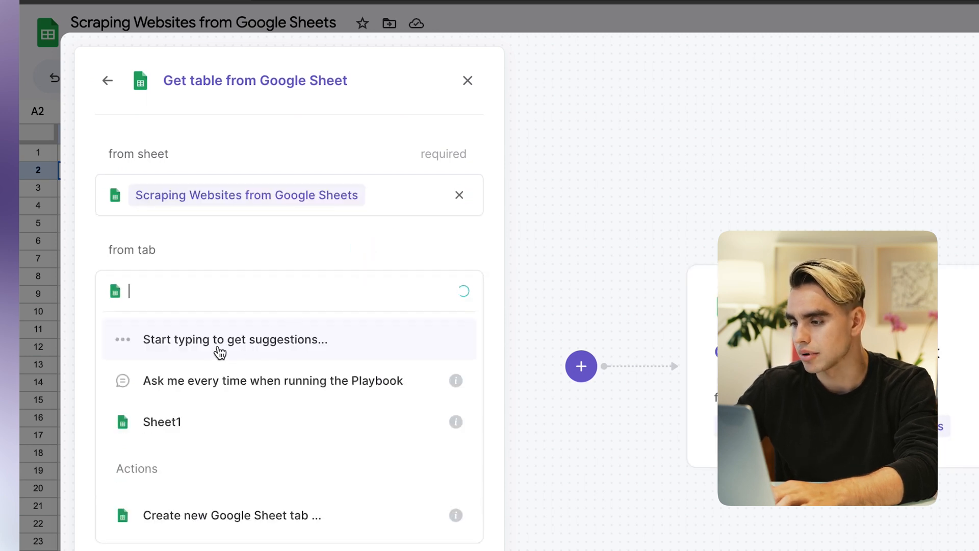
pyautogui.click(162, 421)
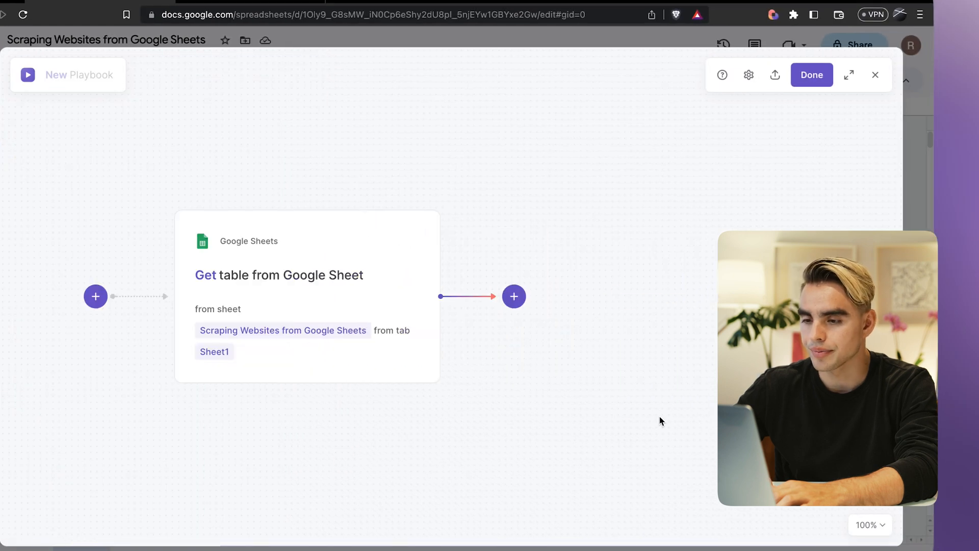
pyautogui.moveTo(513, 296)
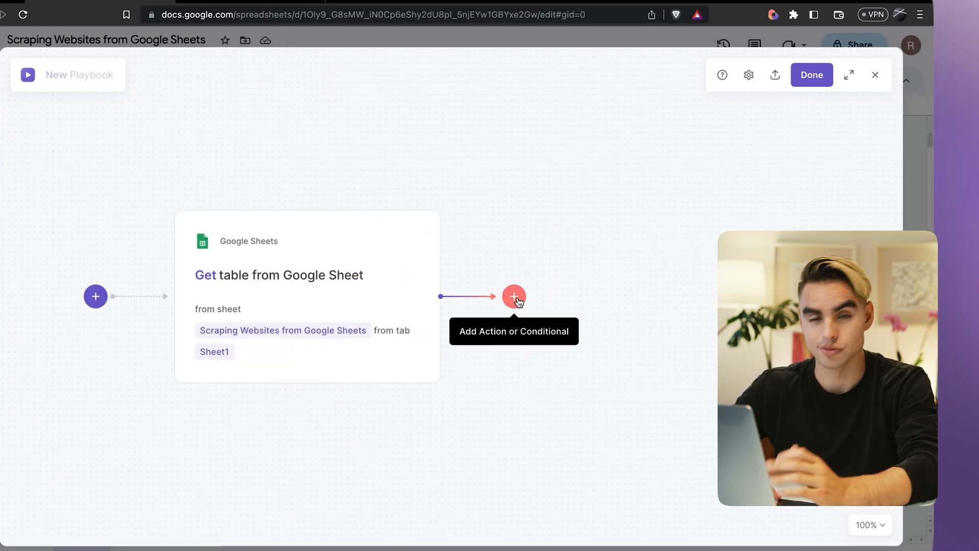
# - Add a second action from the Scraper app: Scrape data in the background
pyautogui.click(514, 296)
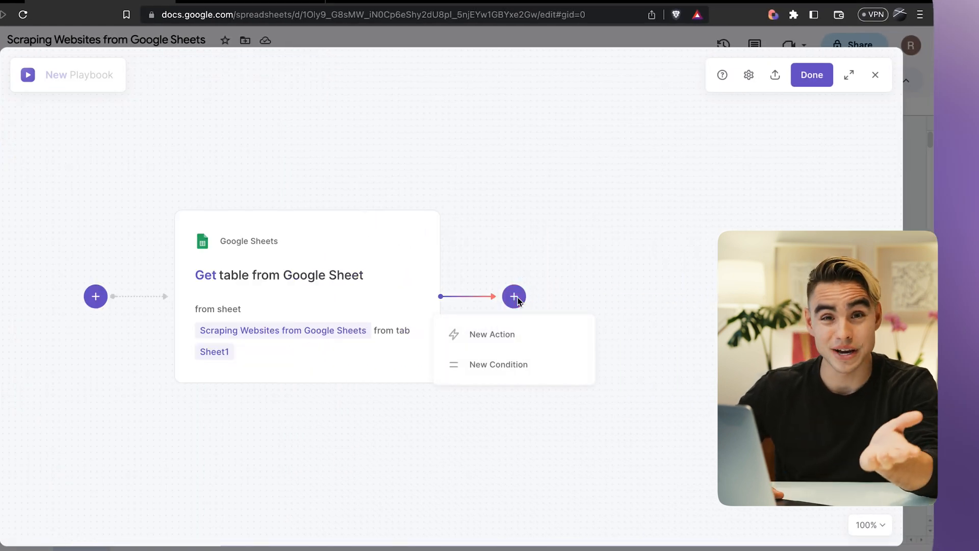
pyautogui.click(492, 335)
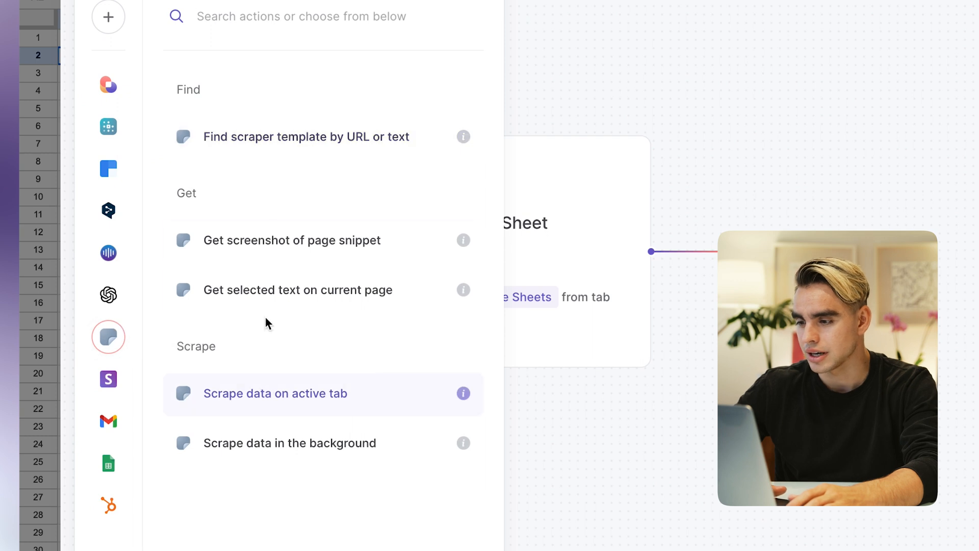
pyautogui.moveTo(288, 335)
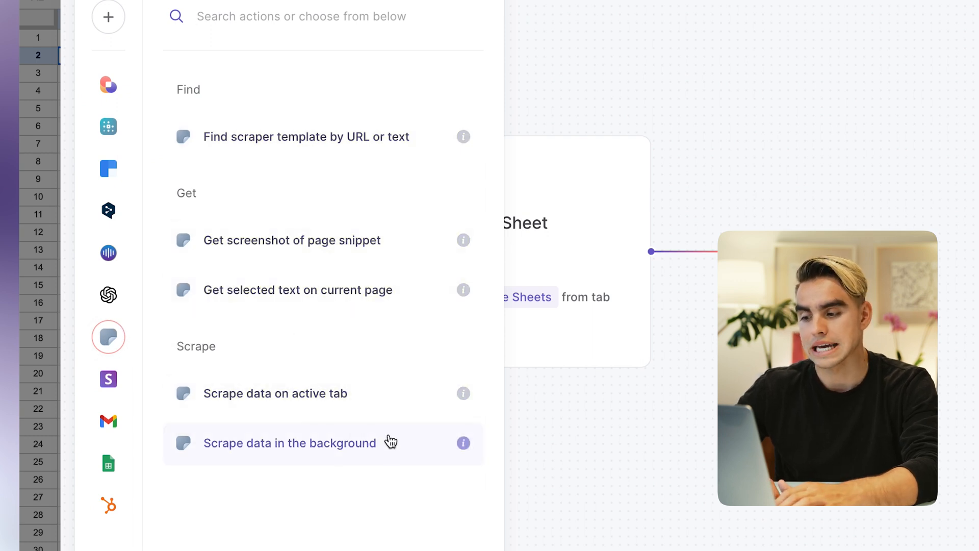
pyautogui.click(290, 443)
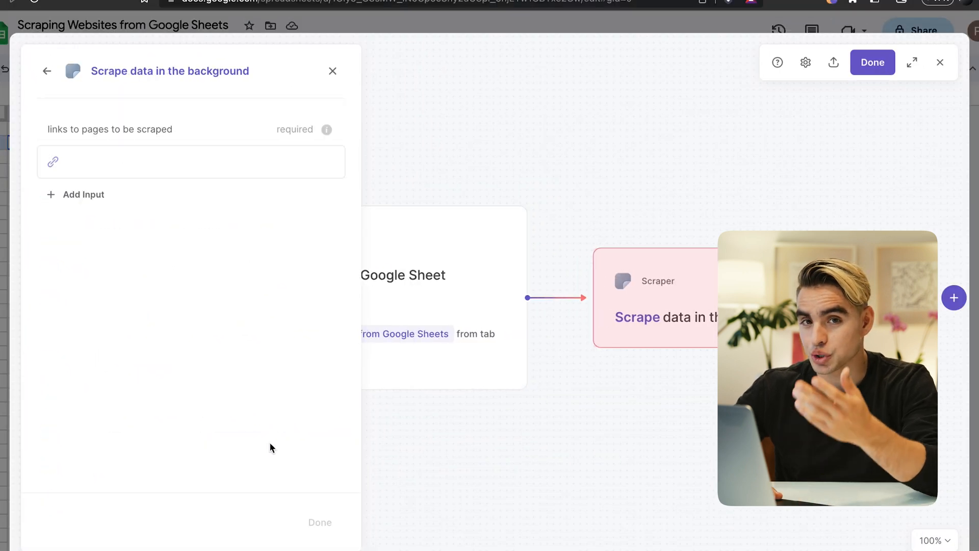
# - Feed the scrape's page links from the Get table output's Website Link column
pyautogui.click(191, 161)
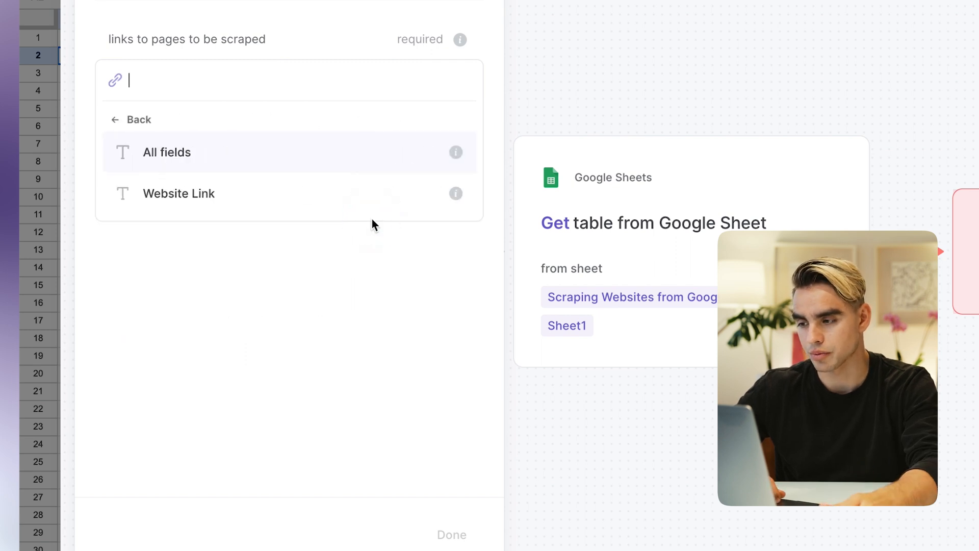
pyautogui.click(178, 194)
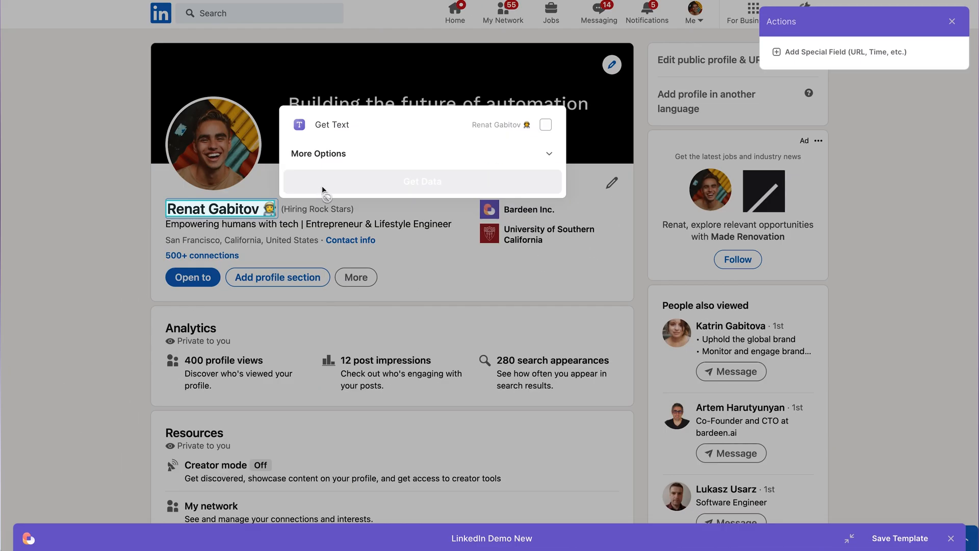
# - Use Get Data in the LinkedIn template builder and return to the background scrape settings
pyautogui.click(422, 182)
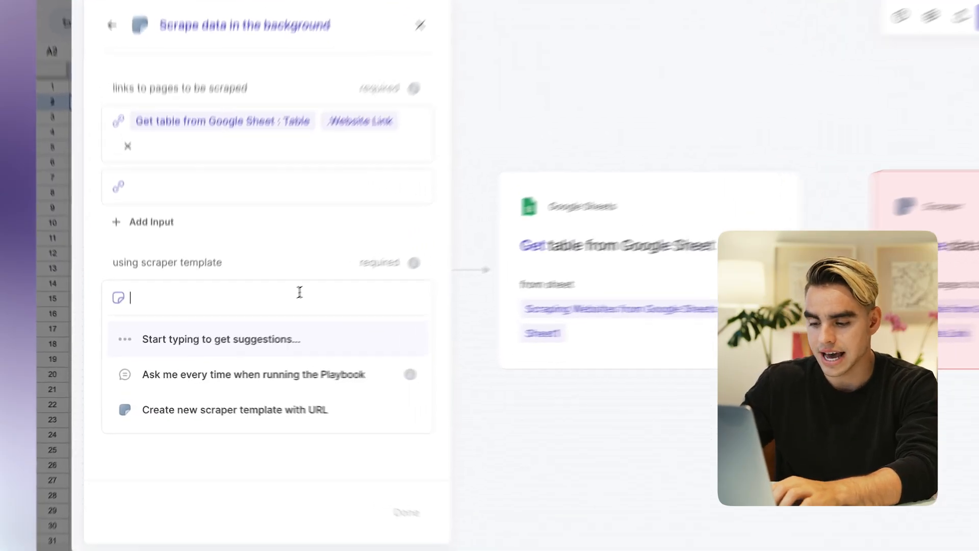
# - Select 'Linkedin profile scraper (by Bardeen)' as the scraper template and confirm
pyautogui.write('LinkedIn')
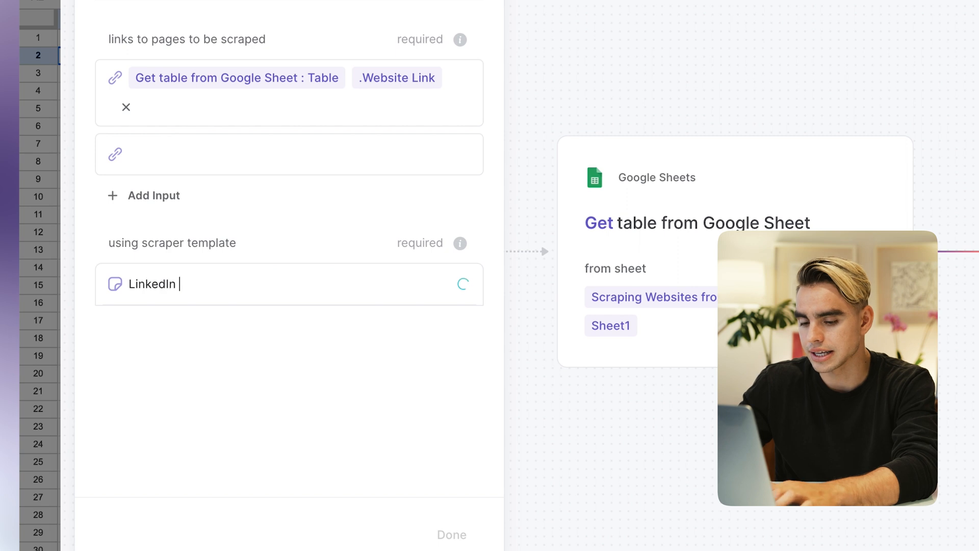
pyautogui.write('profile')
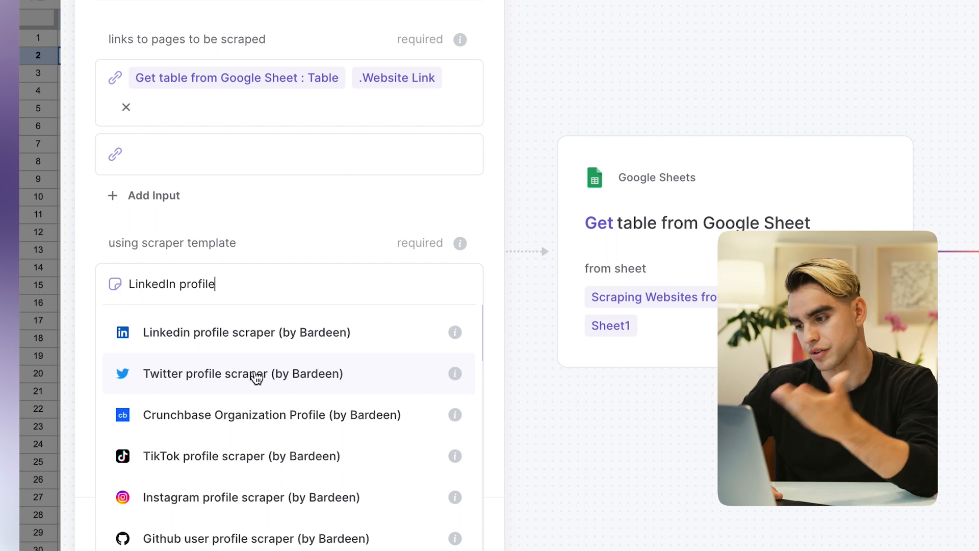
pyautogui.moveTo(303, 346)
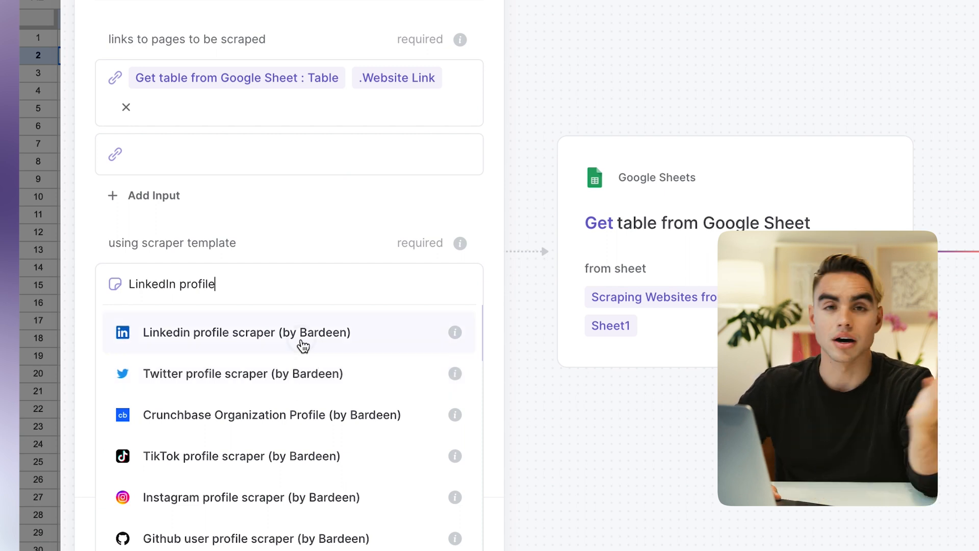
pyautogui.click(246, 332)
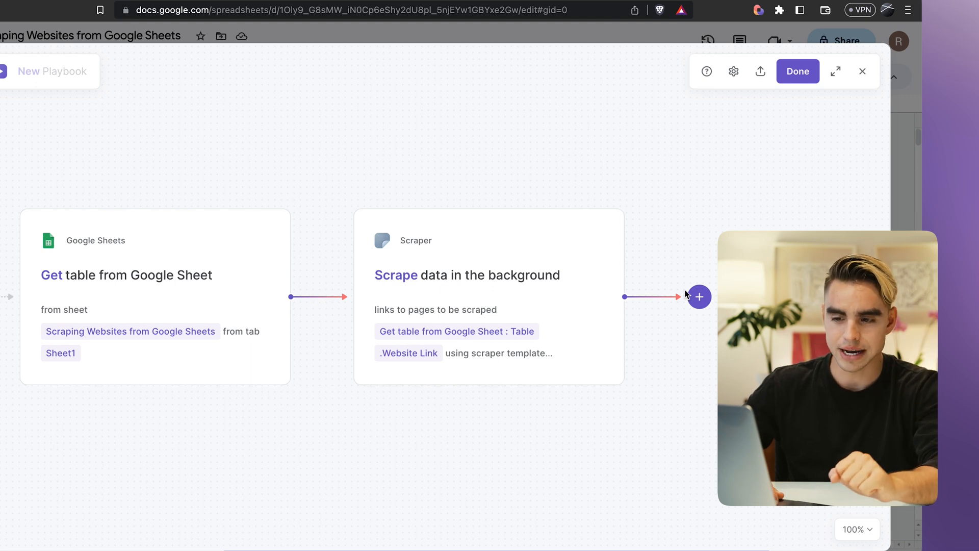
# - Add a third Google Sheets action: Update Google Sheet tab rows
pyautogui.click(698, 297)
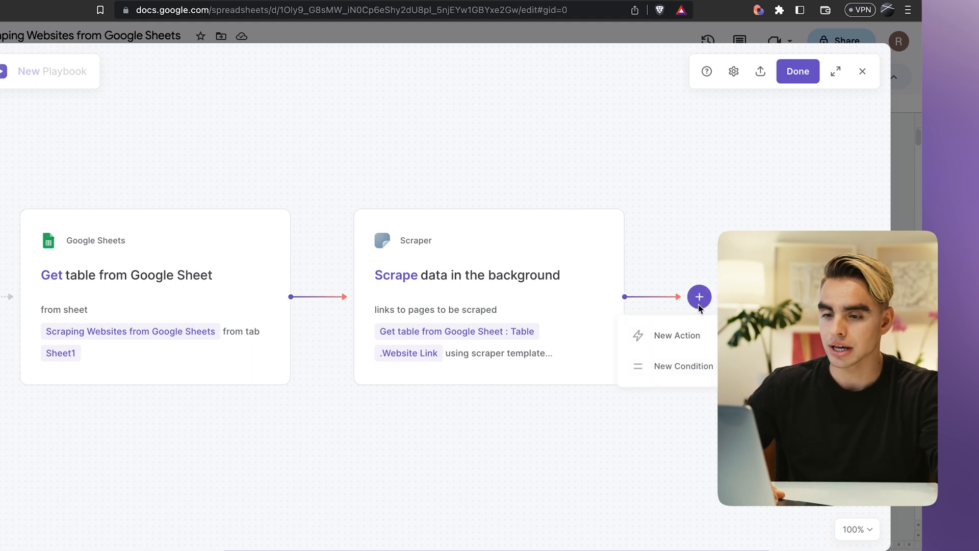
pyautogui.click(675, 335)
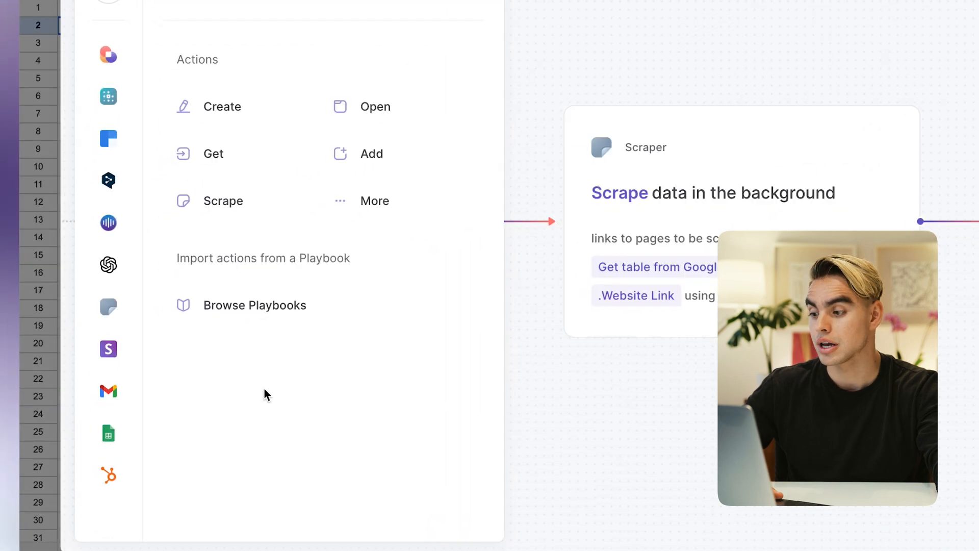
pyautogui.click(108, 433)
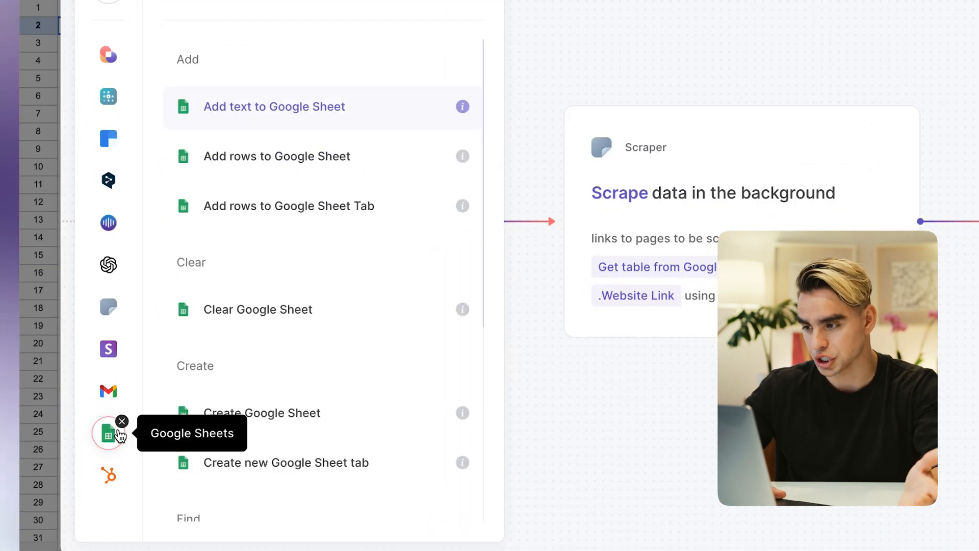
pyautogui.moveTo(147, 426)
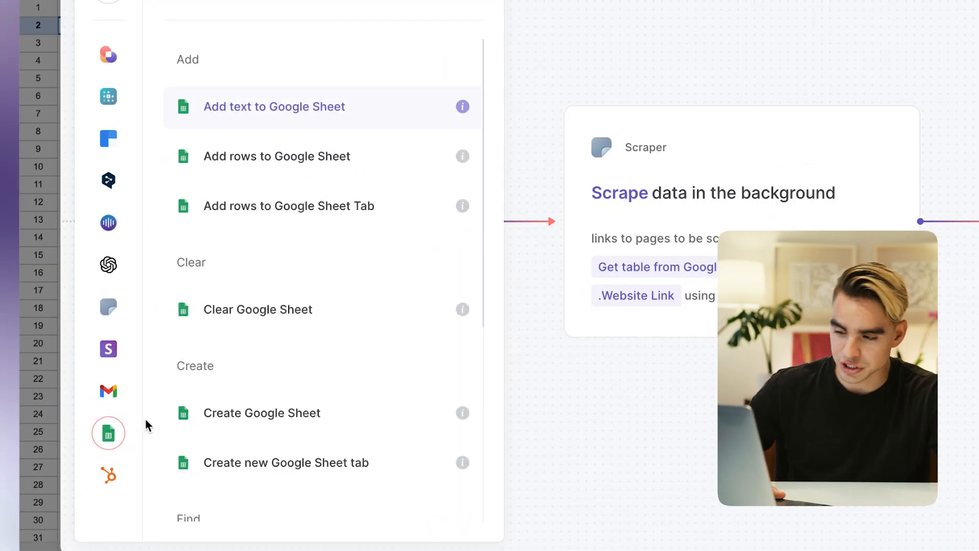
pyautogui.scroll(-3)
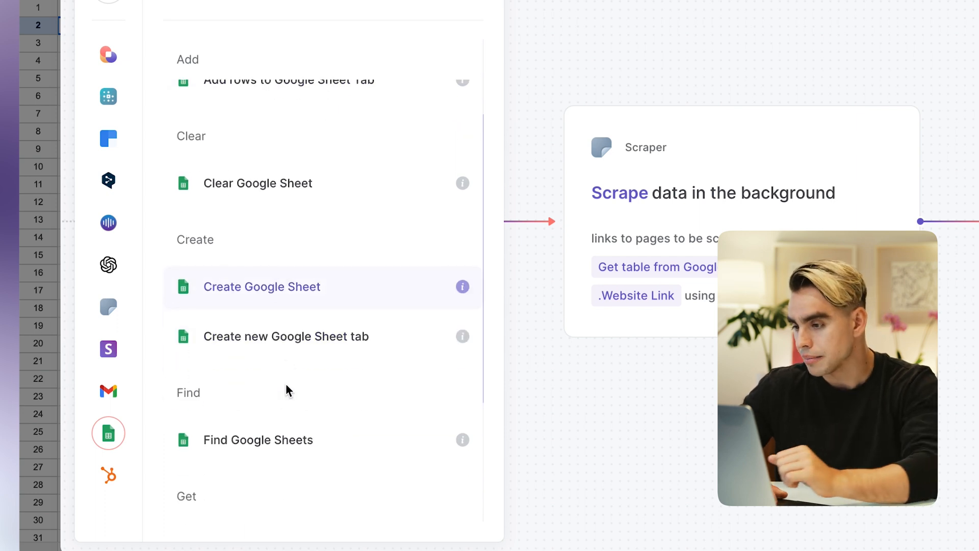
pyautogui.scroll(-3)
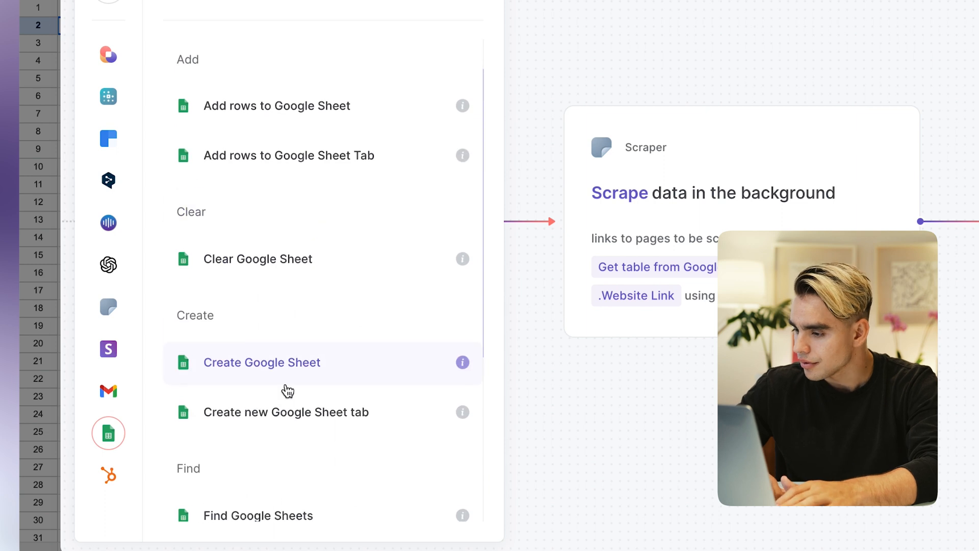
pyautogui.scroll(-3)
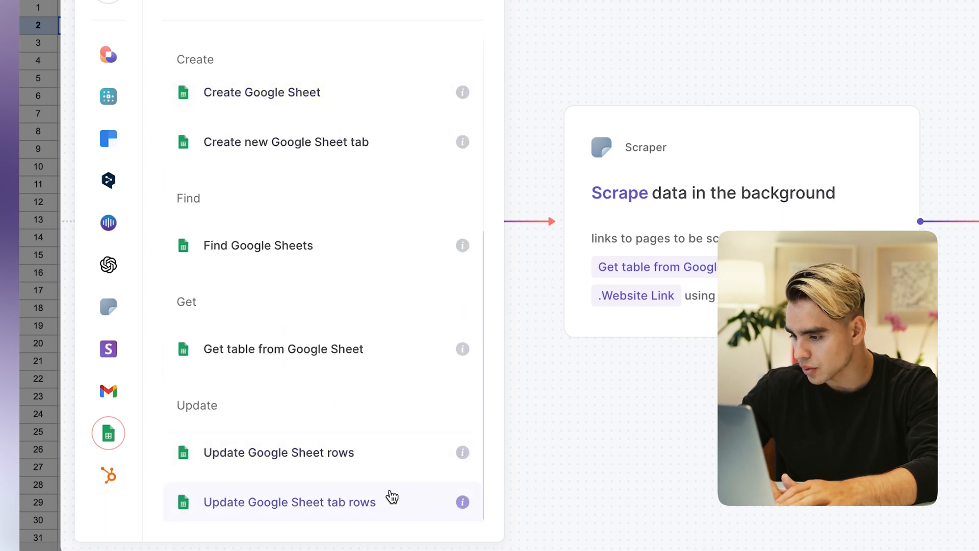
pyautogui.click(288, 501)
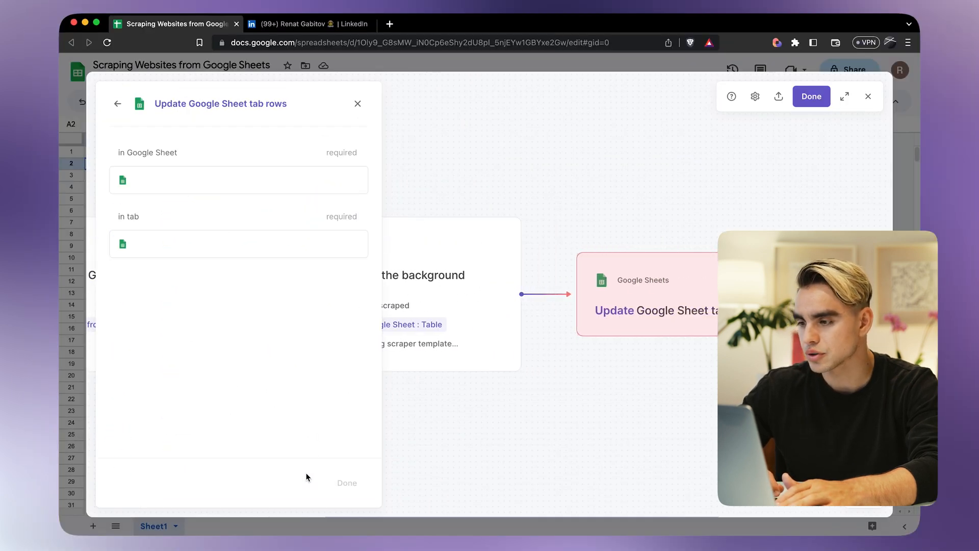
# - Target Sheet1, searching rows by Website Link matched against the scraper's .url value
pyautogui.click(237, 180)
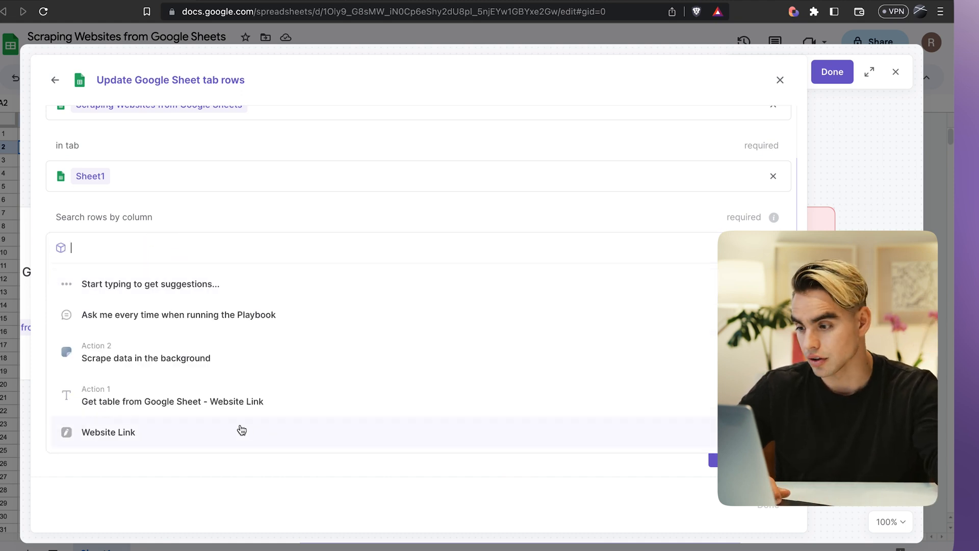
pyautogui.click(108, 432)
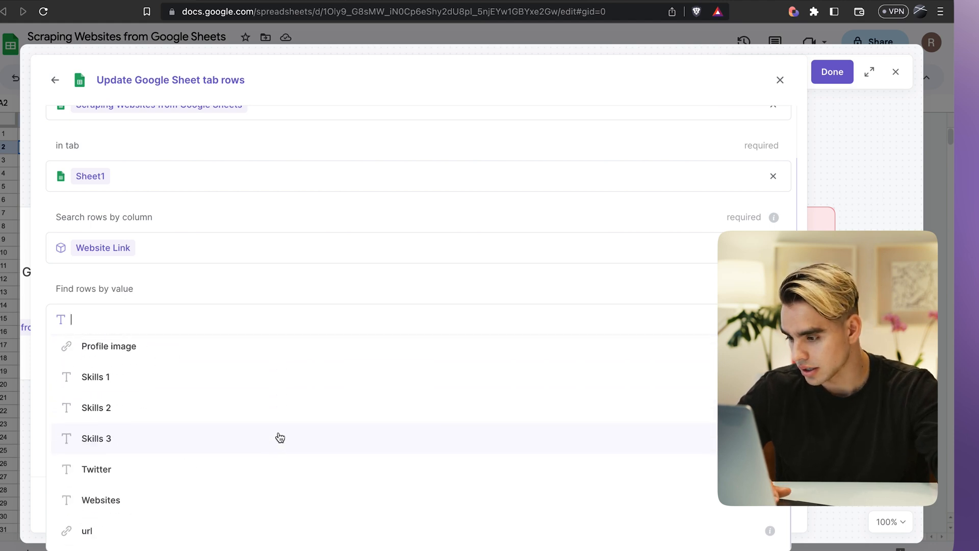
pyautogui.moveTo(253, 530)
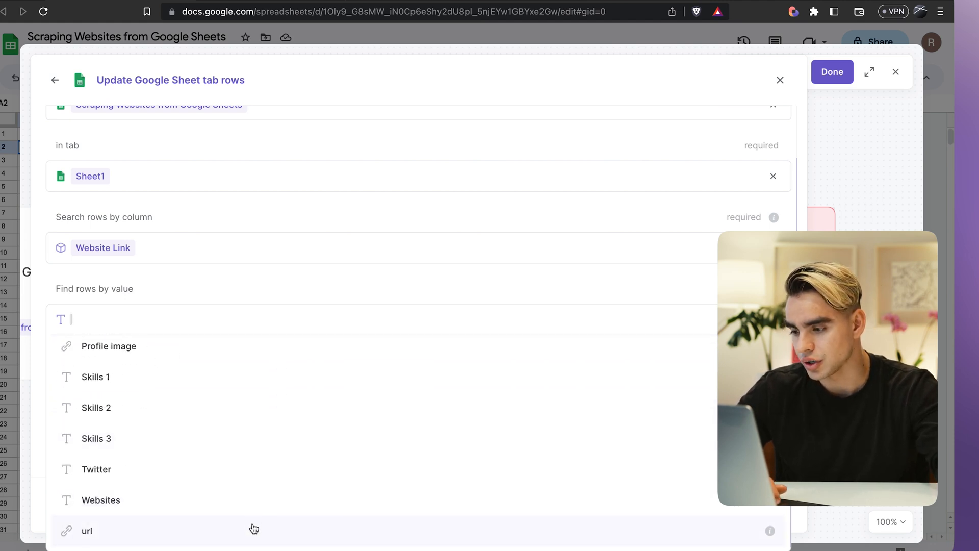
pyautogui.click(86, 530)
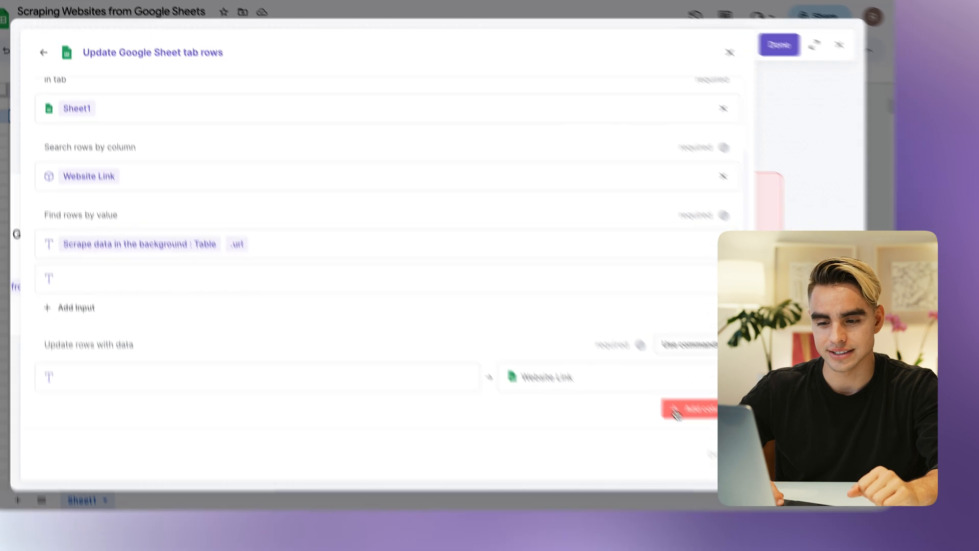
# - Map the Full Name column and the scraped Table data into the updated rows
pyautogui.click(686, 408)
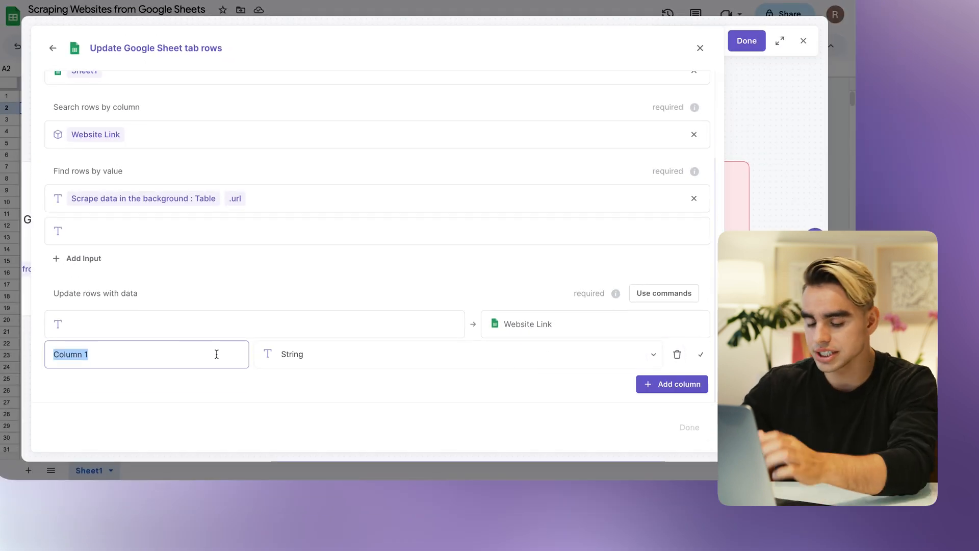
pyautogui.write('N')
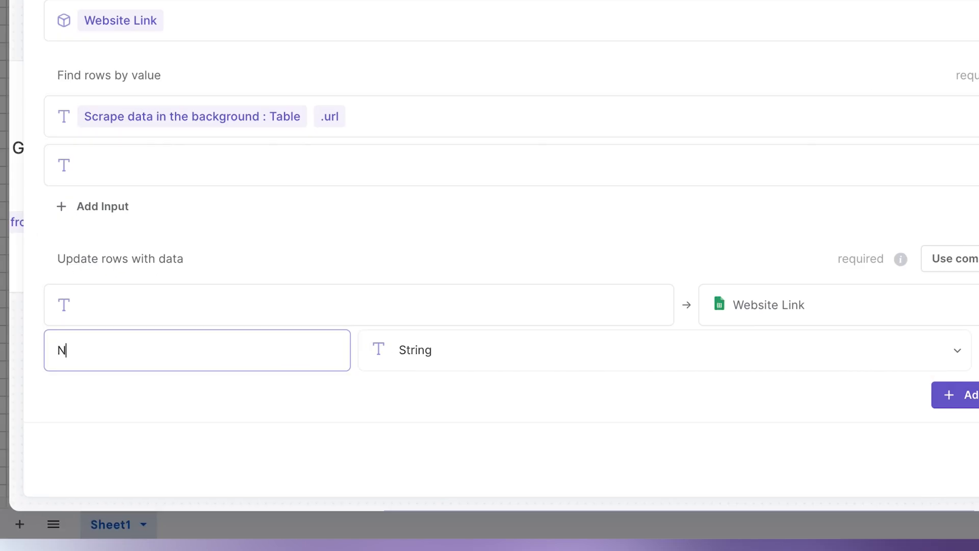
pyautogui.write('Full Name')
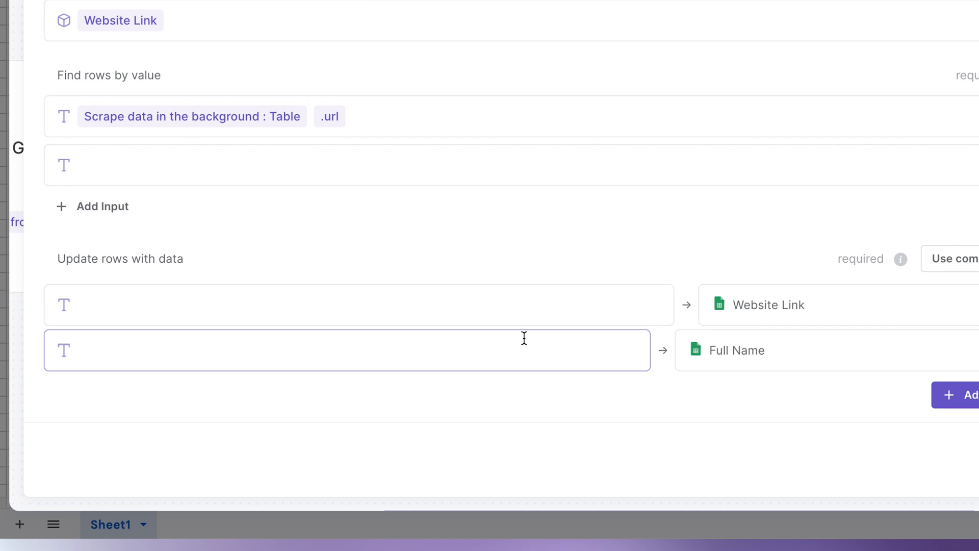
pyautogui.click(347, 350)
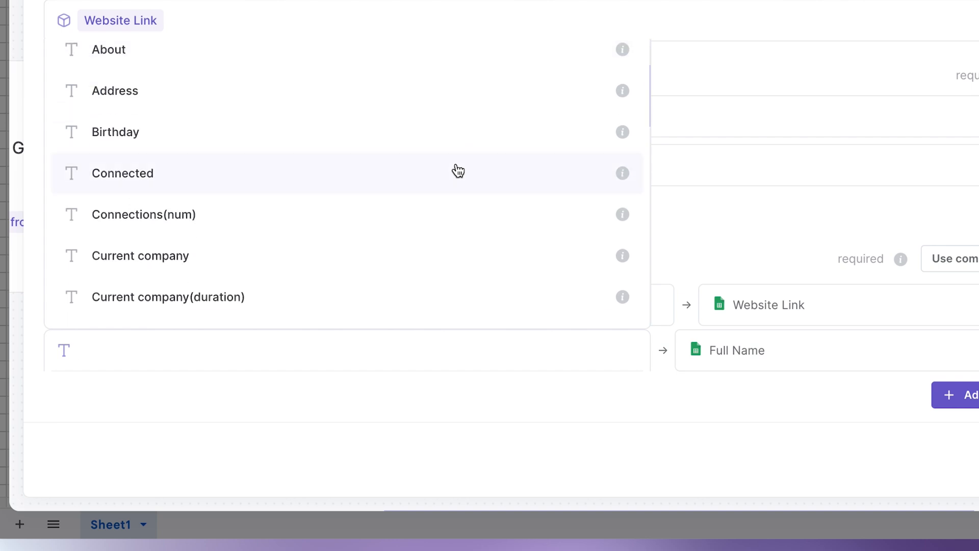
pyautogui.scroll(-3)
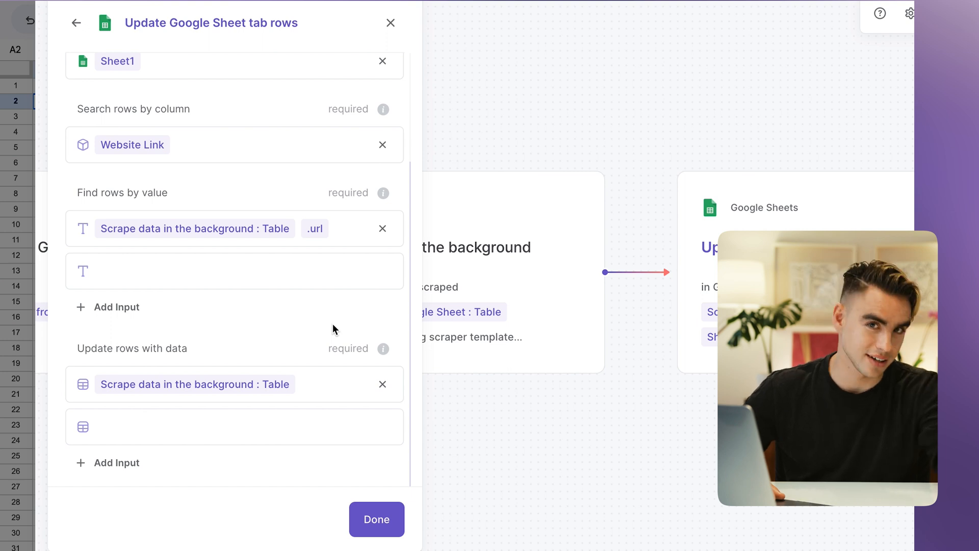
# - Finish the playbook and save it as 'Enrich Sheets with LinkedIn Profiles'
pyautogui.click(376, 519)
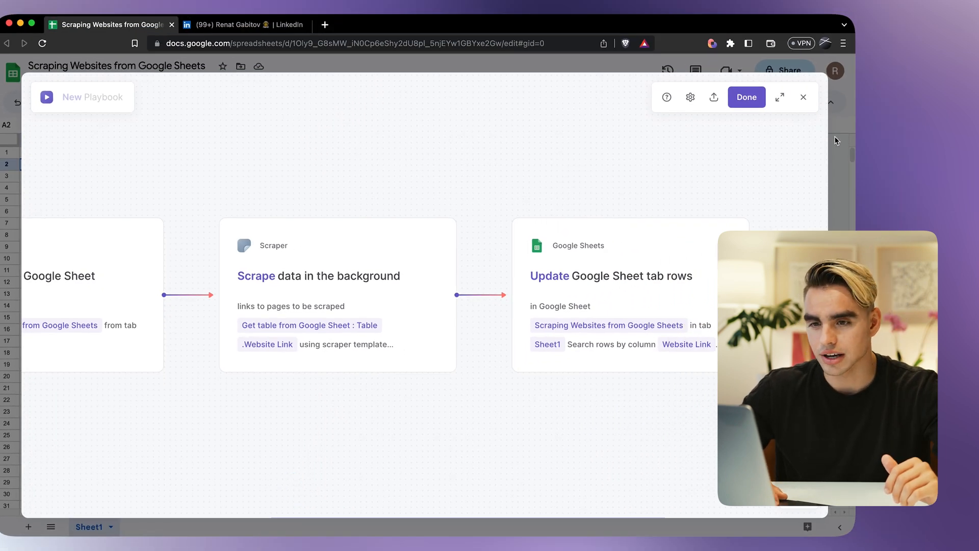
pyautogui.click(746, 97)
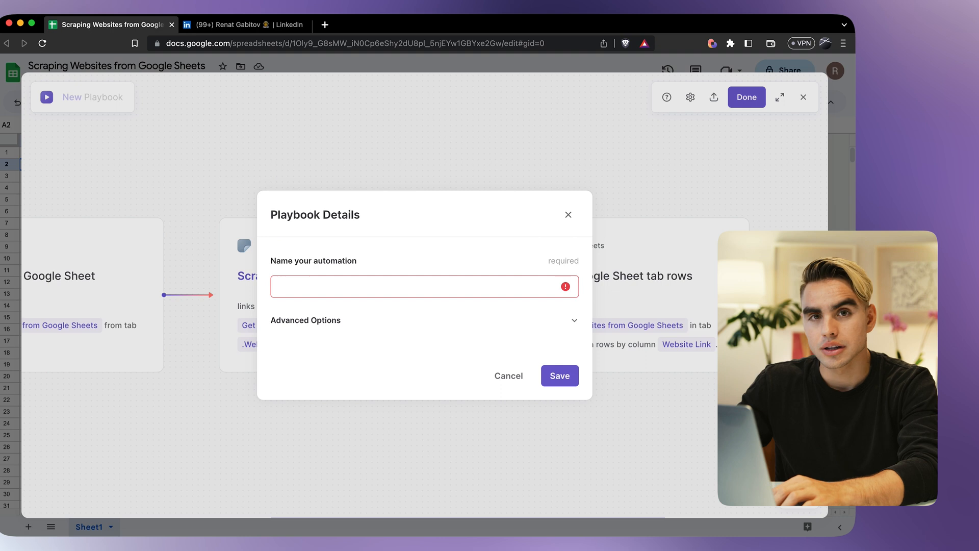
pyautogui.write('Enrich')
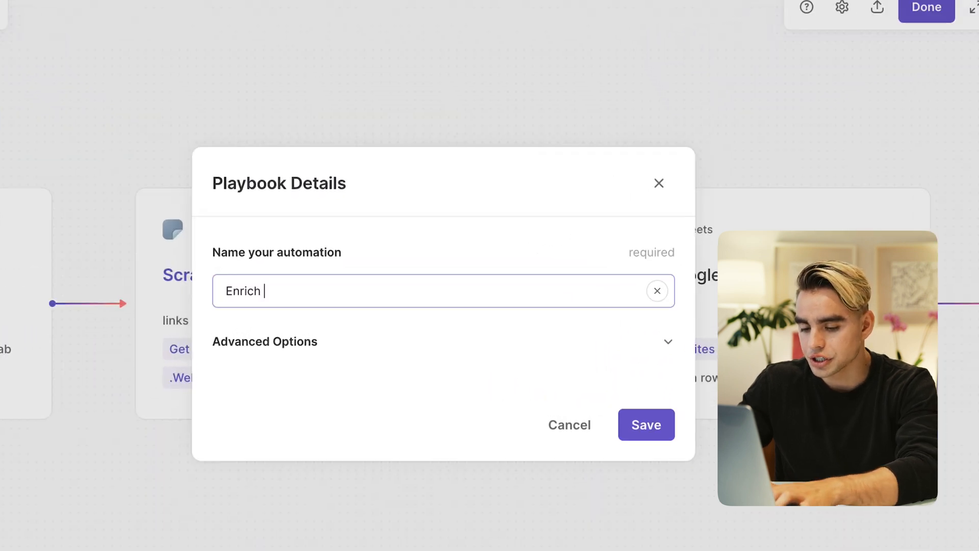
pyautogui.write('Sheets with')
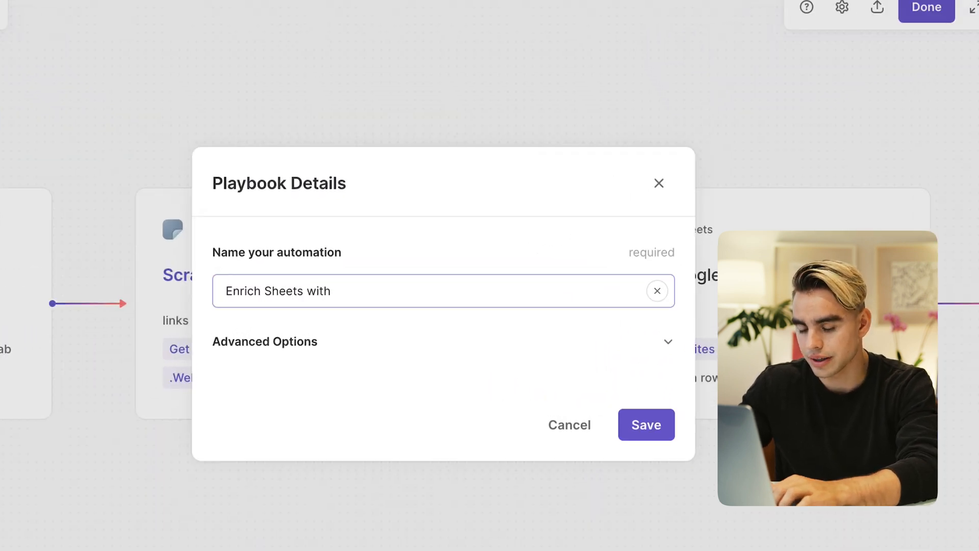
pyautogui.write('LinkedIn Pr')
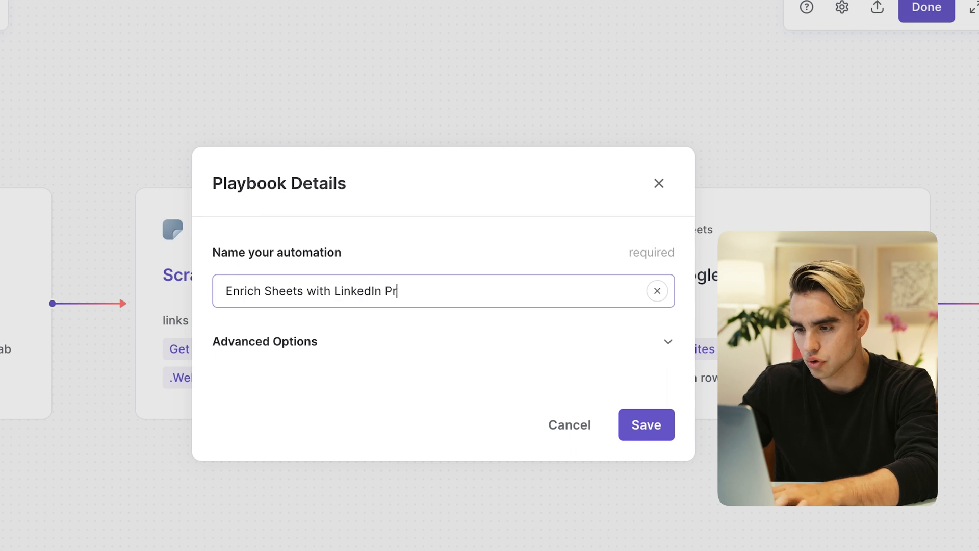
pyautogui.click(645, 424)
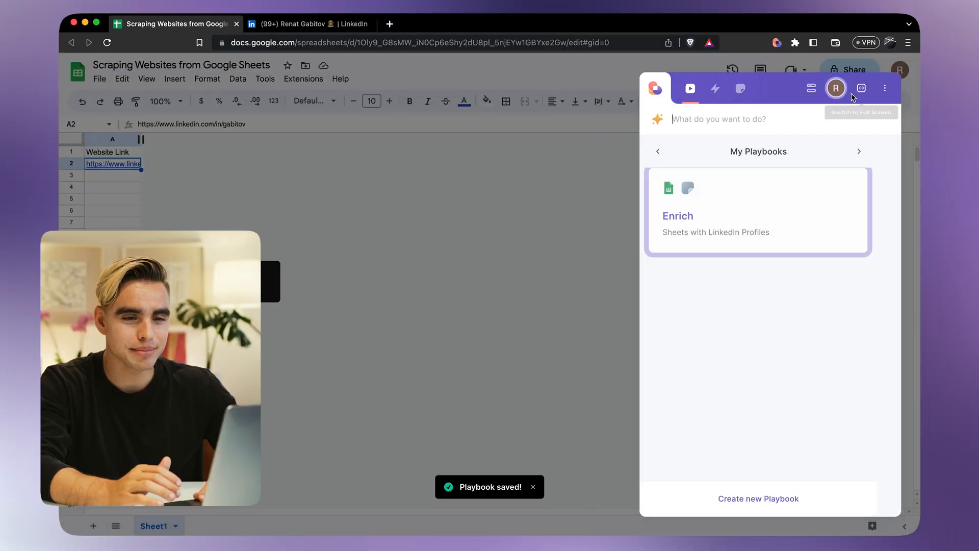
pyautogui.moveTo(717, 177)
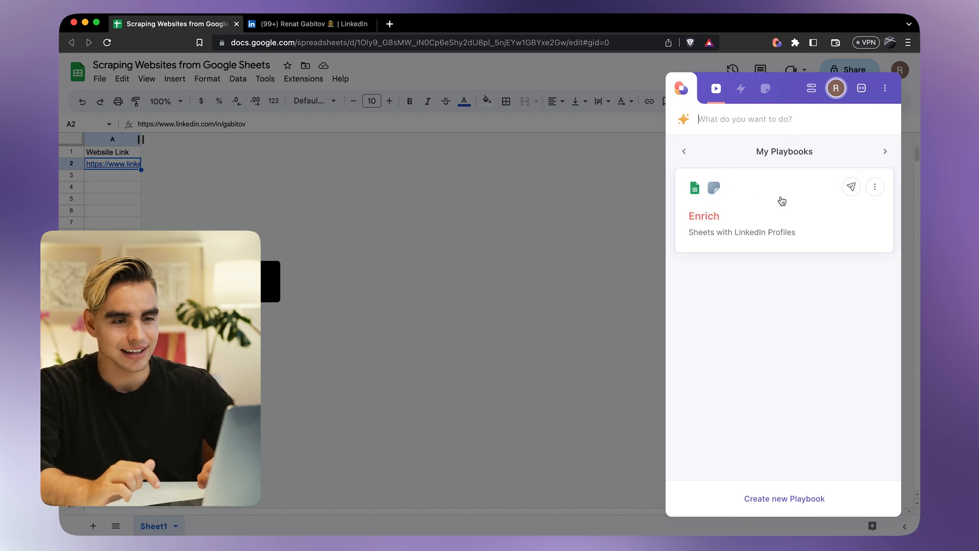
# - Run the Enrich playbook from My Playbooks and check row 2's scraped LinkedIn columns
pyautogui.click(783, 209)
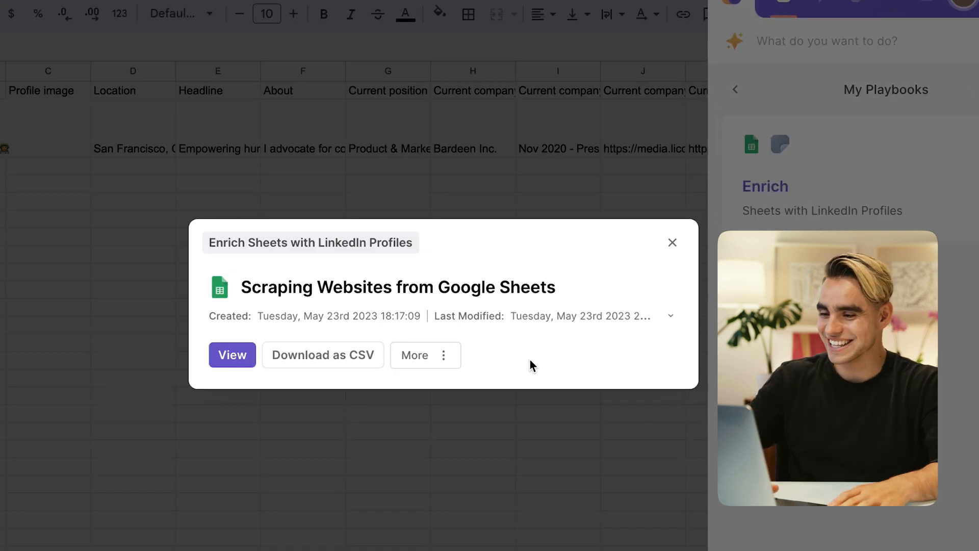
pyautogui.click(231, 355)
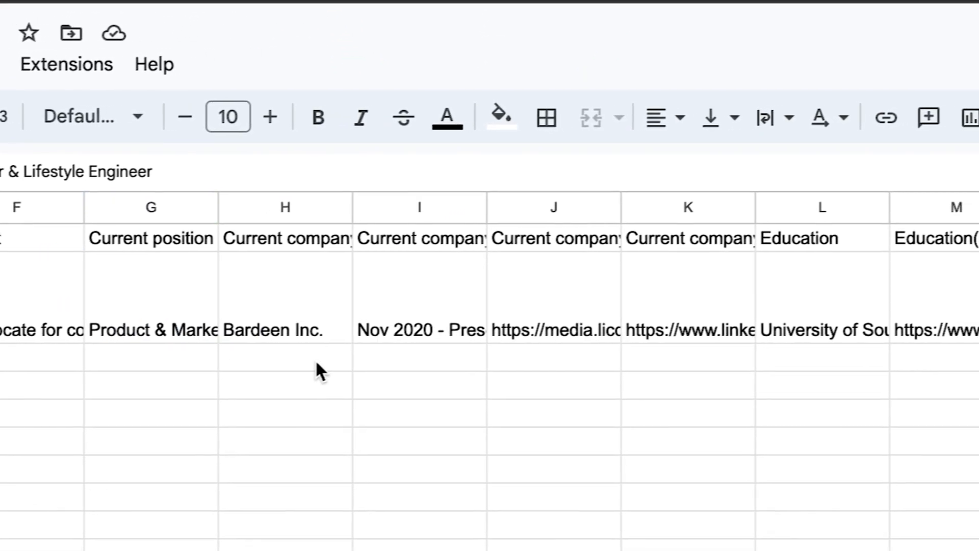
pyautogui.hscroll(3)
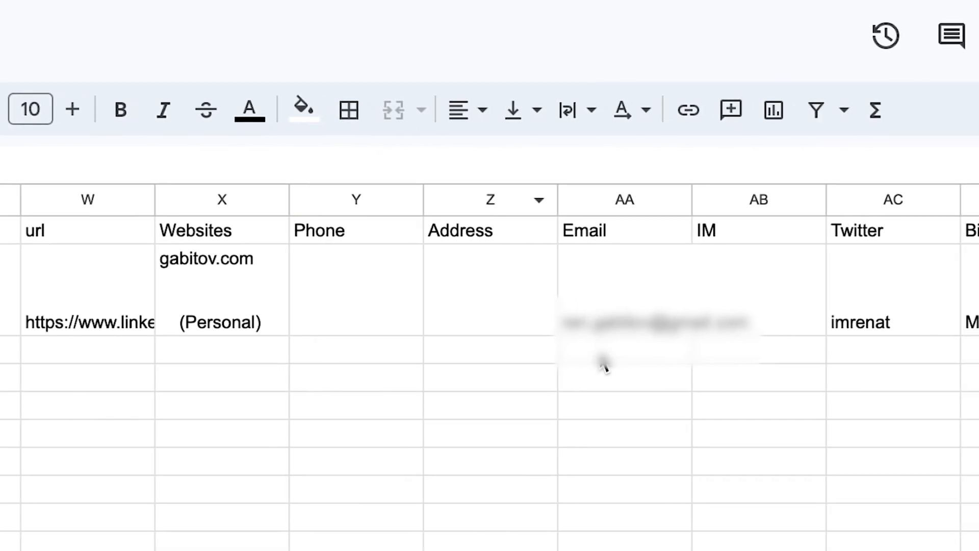
pyautogui.hscroll(-3)
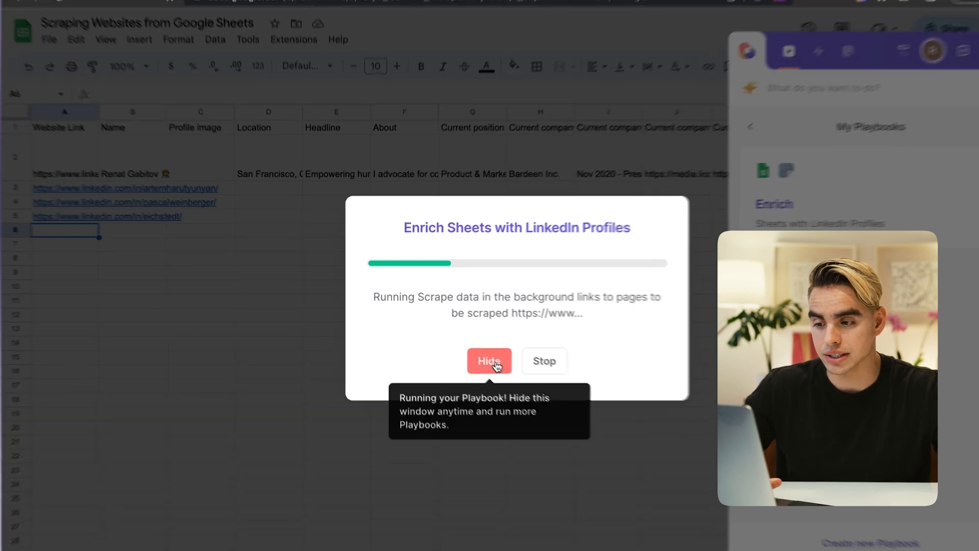
# - Hide the progress dialog so the Enrich run continues in the background
pyautogui.click(490, 360)
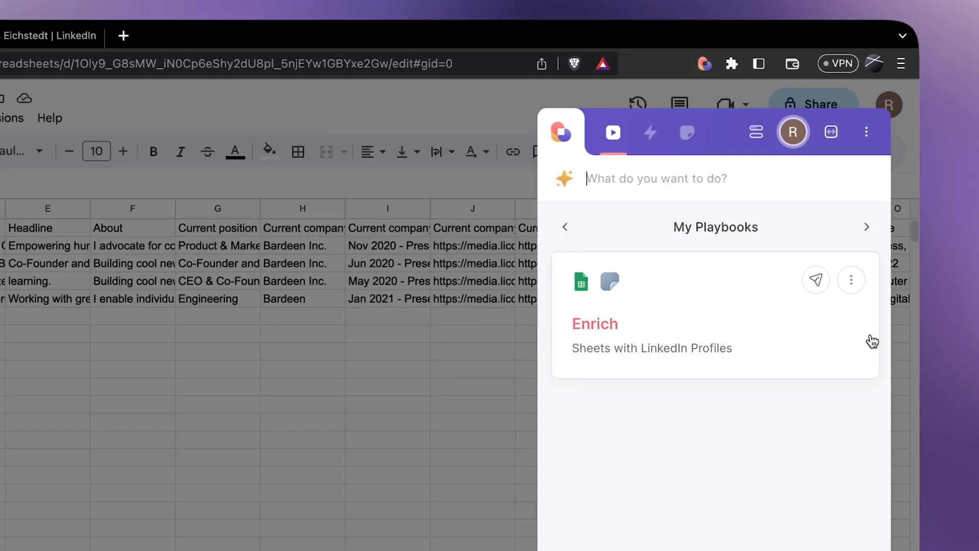
# - Duplicate the Enrich playbook and open the 'Enrich Sheets with LinkedIn Profiles - Automated' copy in the builder
pyautogui.click(850, 280)
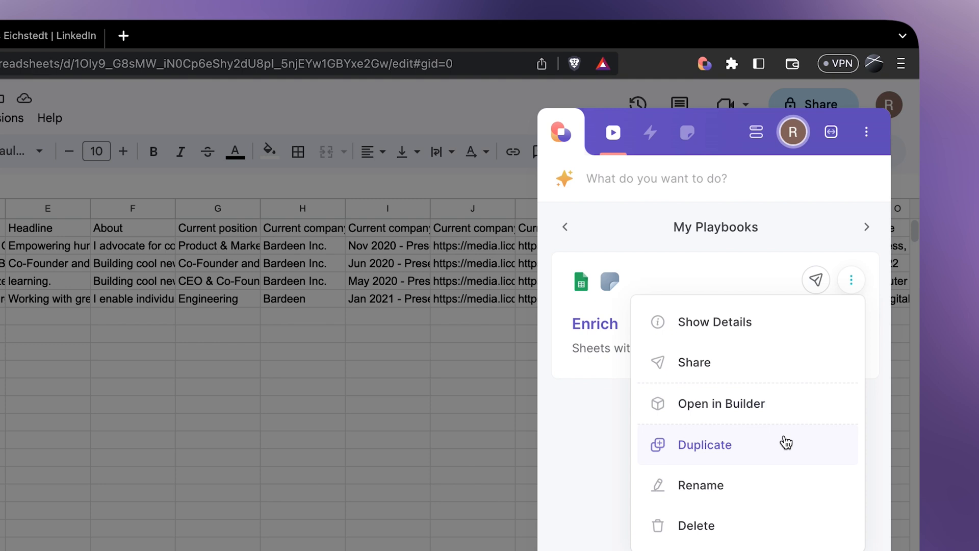
pyautogui.click(705, 444)
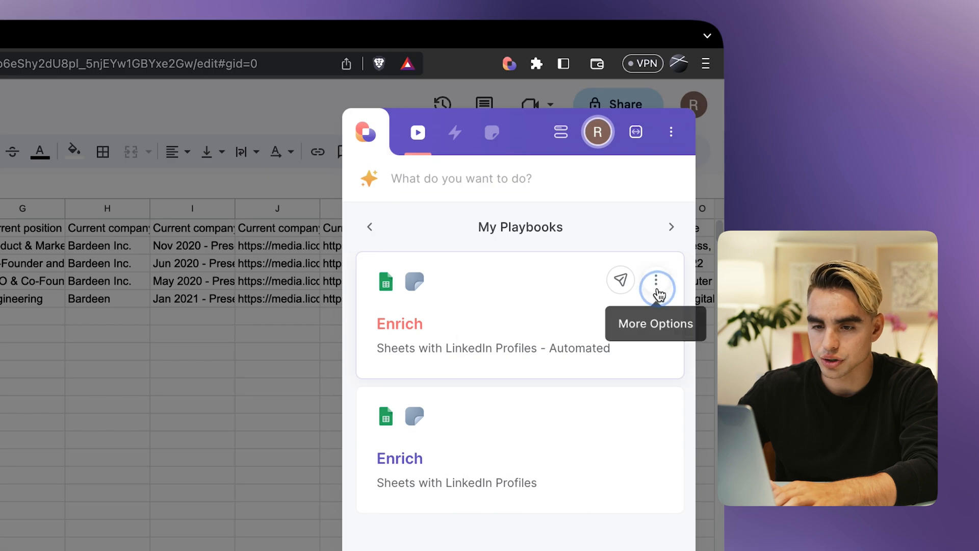
pyautogui.click(656, 288)
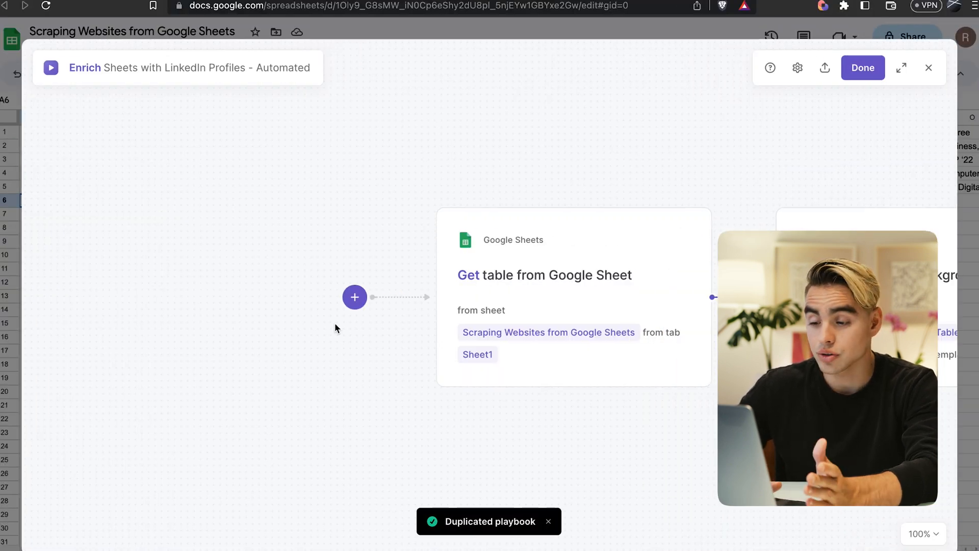
# - Add a 'When row is added to Google Sheet' trigger on the Scraping Websites from Google Sheets spreadsheet
pyautogui.click(354, 297)
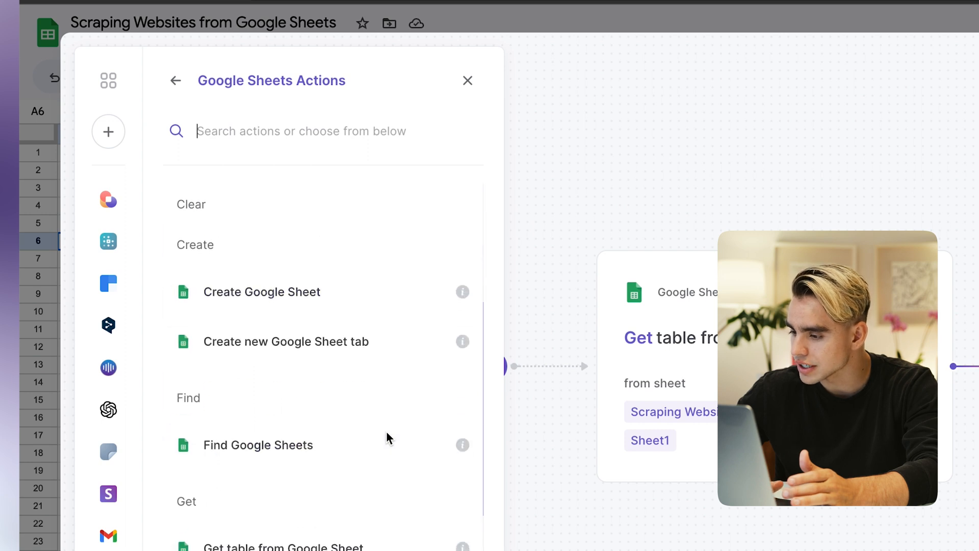
pyautogui.scroll(-3)
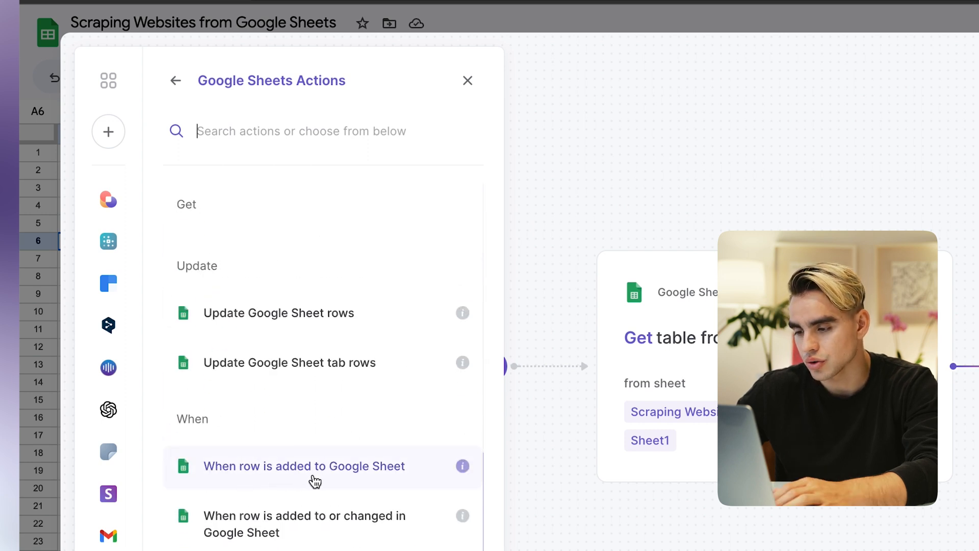
pyautogui.click(302, 466)
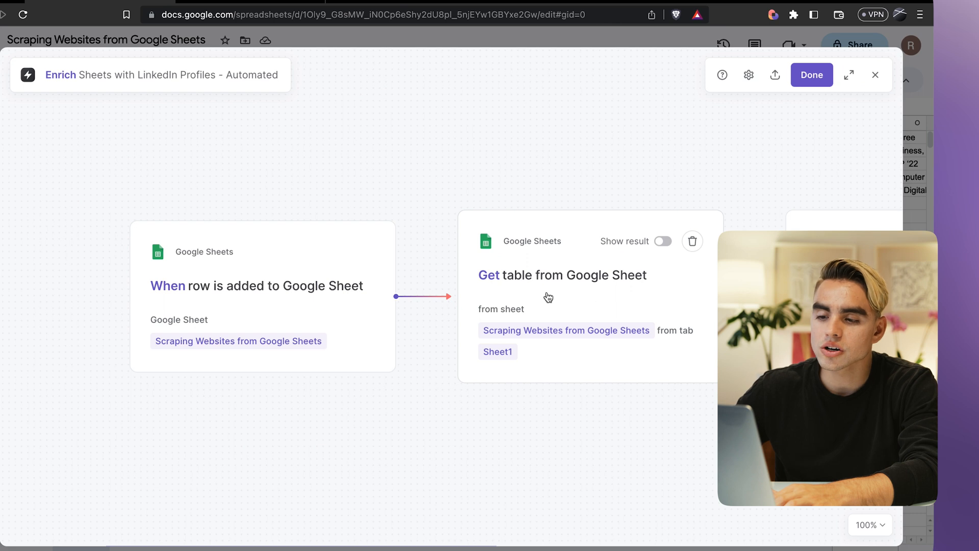
pyautogui.moveTo(635, 287)
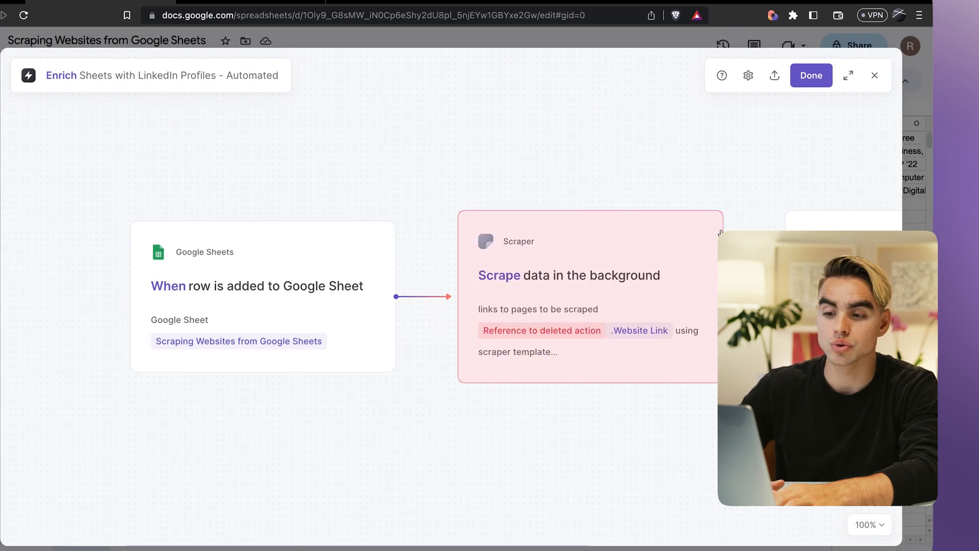
# - Set the Scrape step to take links from Data > Website Link with a LinkedIn scraper template
pyautogui.click(588, 275)
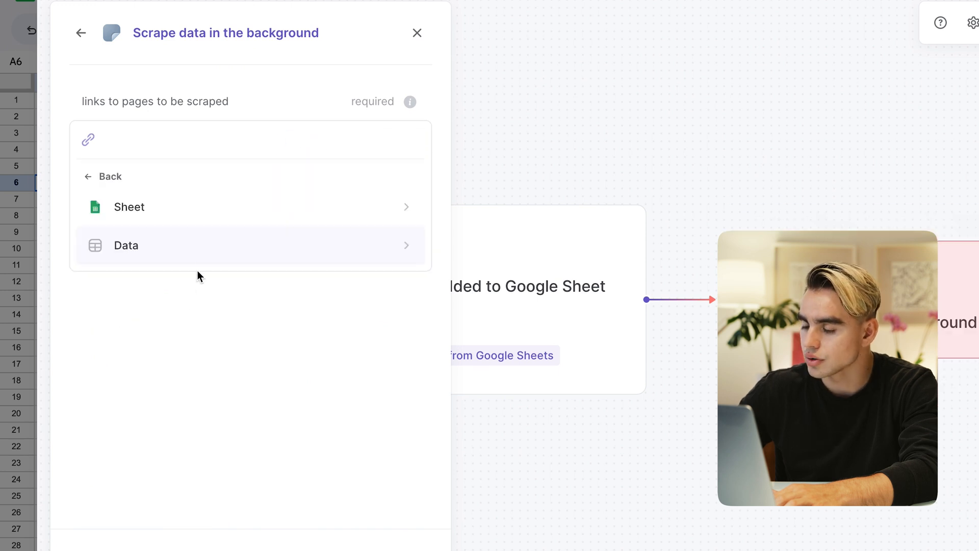
pyautogui.click(125, 244)
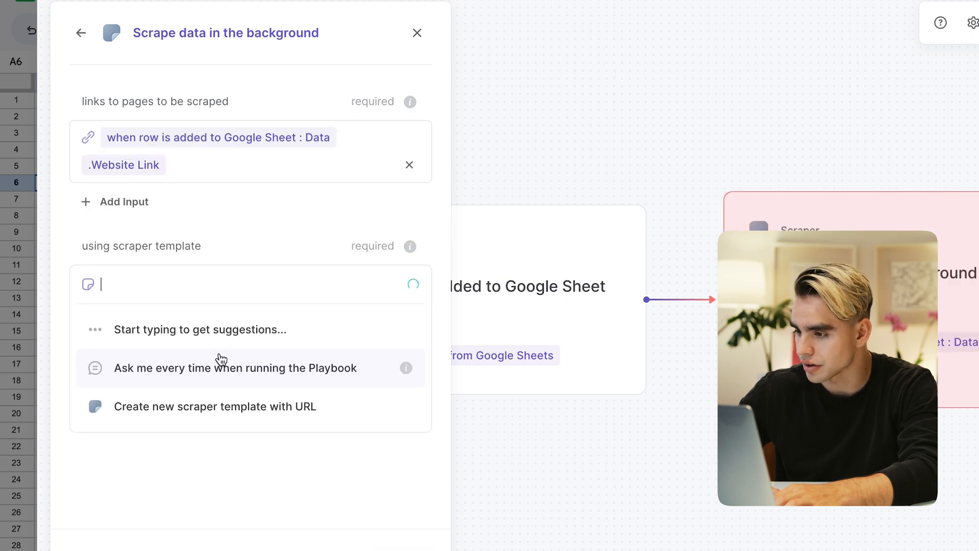
pyautogui.moveTo(277, 237)
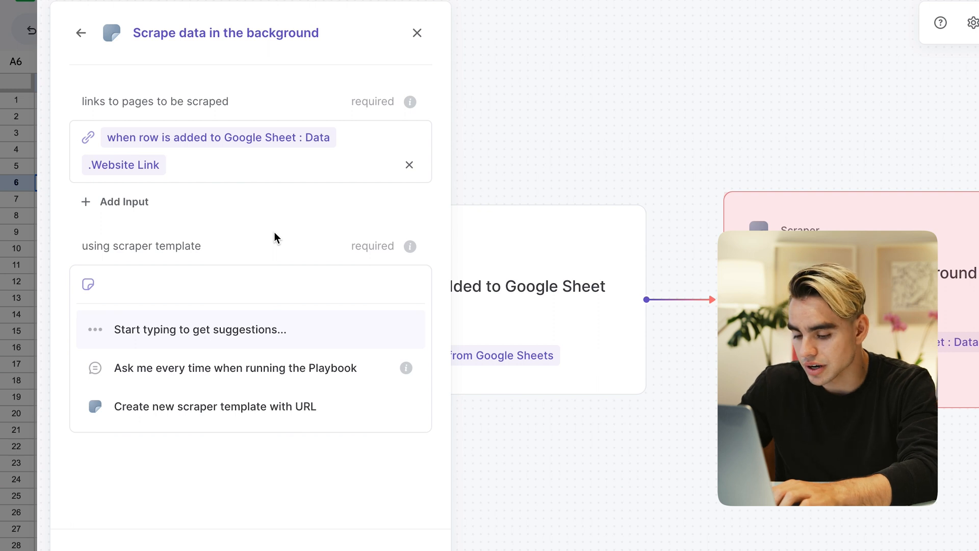
pyautogui.write('LinkedIN')
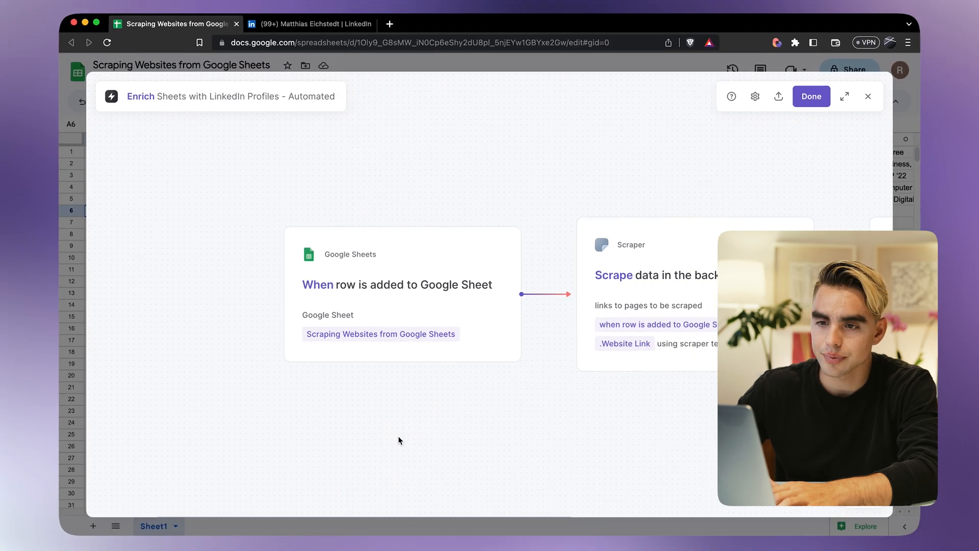
# - Save the Automated playbook and switch its autobook on
pyautogui.click(811, 96)
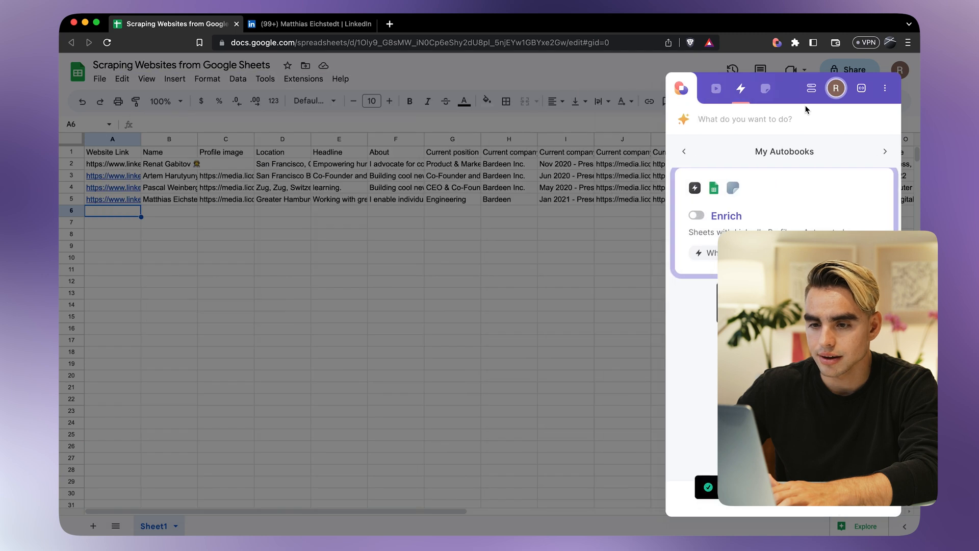
pyautogui.click(696, 215)
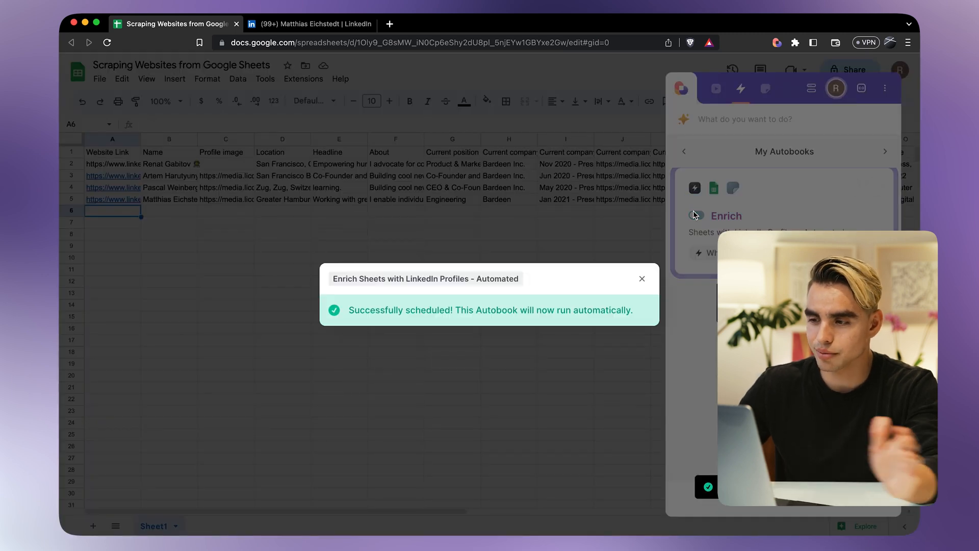
pyautogui.click(694, 215)
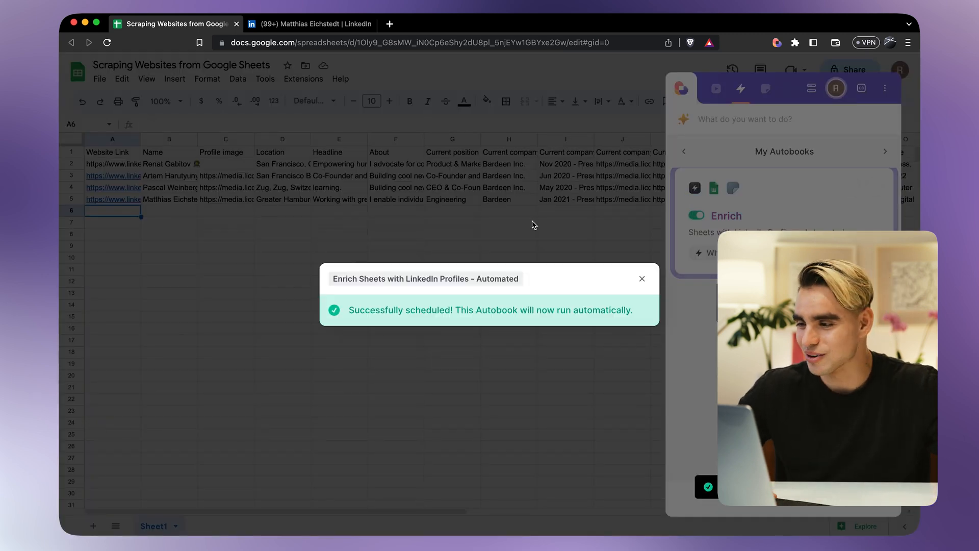
pyautogui.click(309, 23)
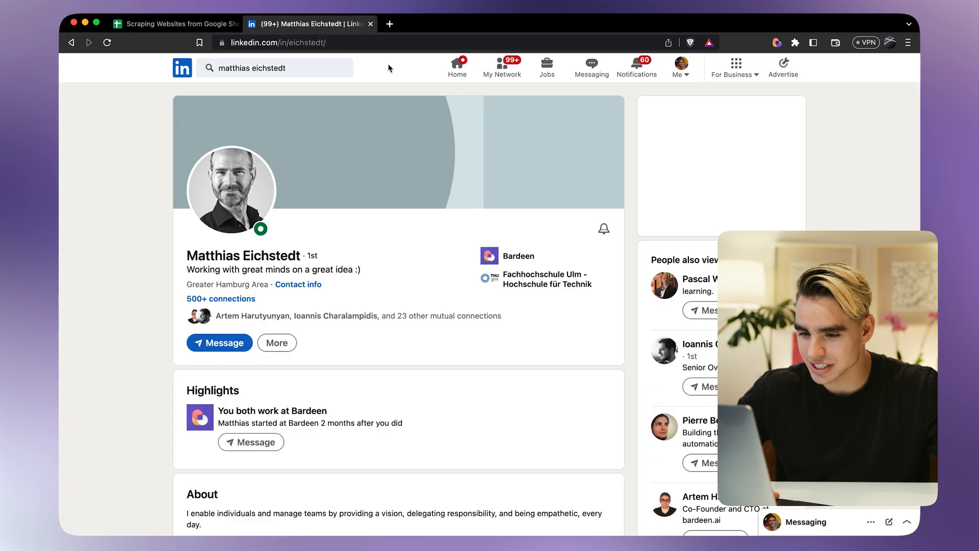
# - Open a mutual connection's LinkedIn profile and copy its URL for pasting into cell A6
pyautogui.scroll(-3)
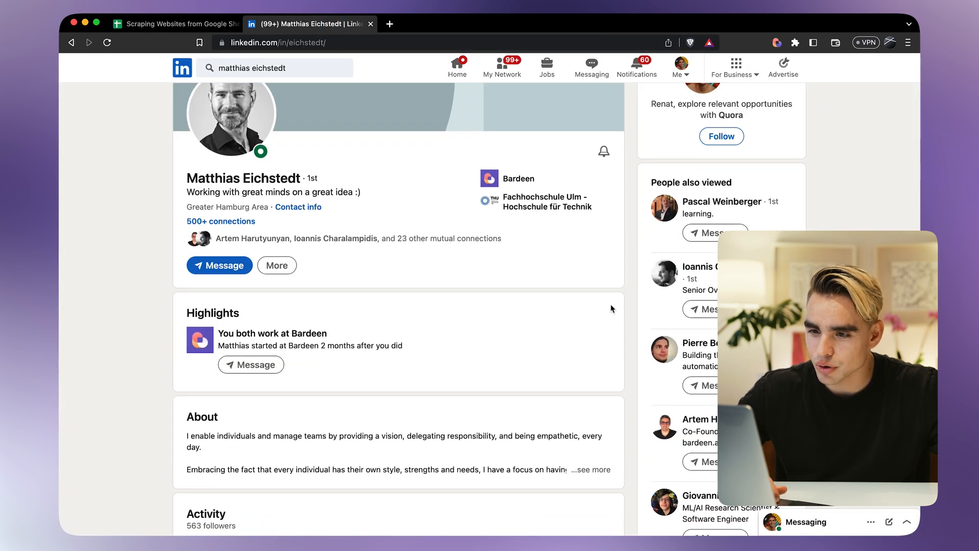
pyautogui.click(700, 274)
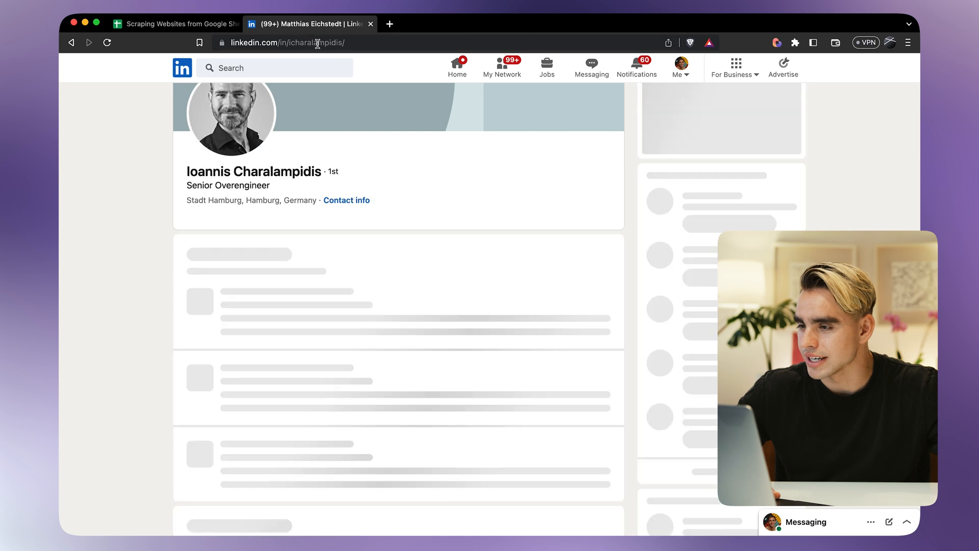
pyautogui.click(177, 24)
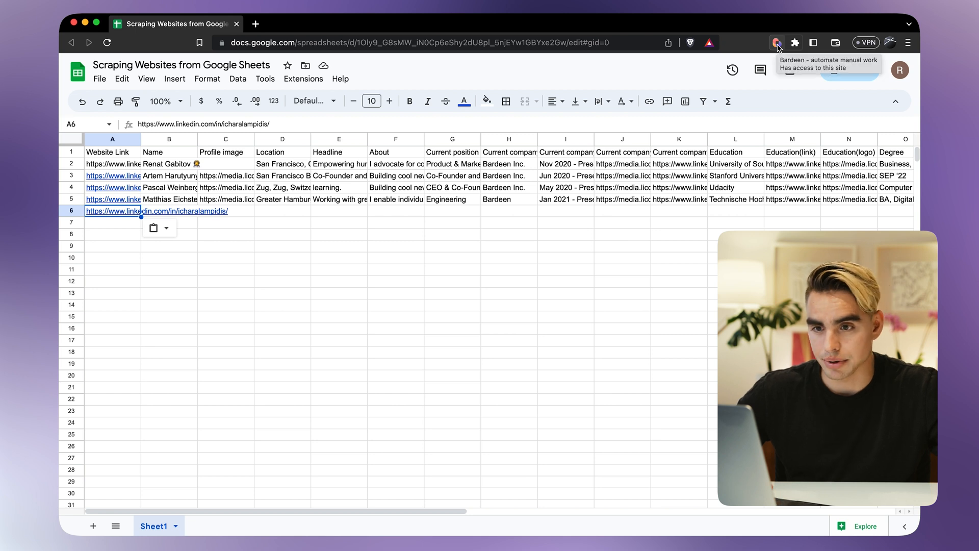
# - Show the Enrich autobook's activity log confirming today's automated run succeeded for row 6
pyautogui.click(777, 43)
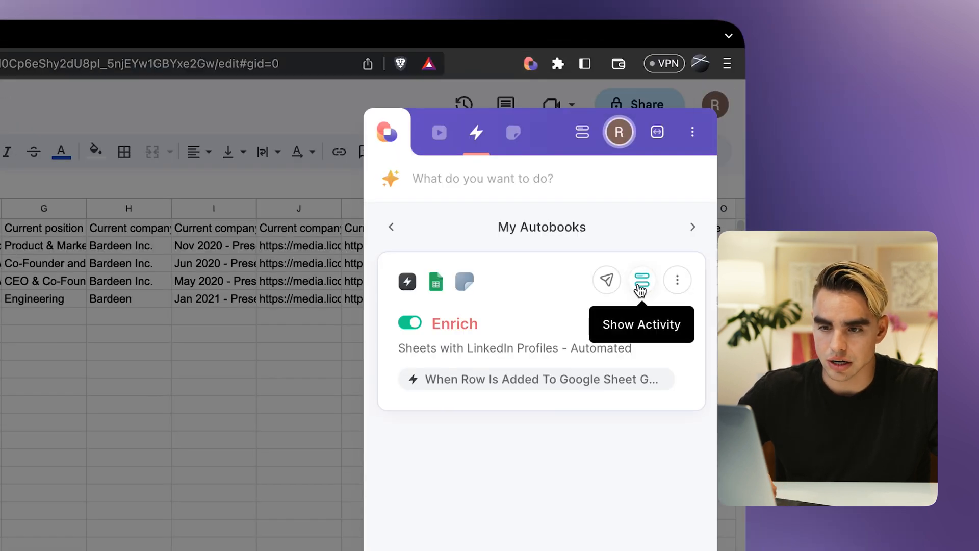
pyautogui.click(642, 280)
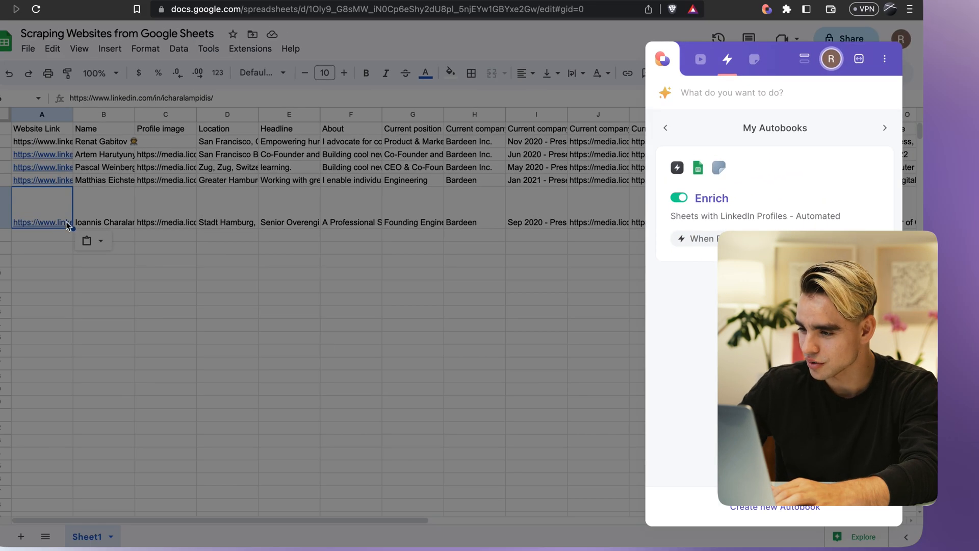
pyautogui.moveTo(848, 167)
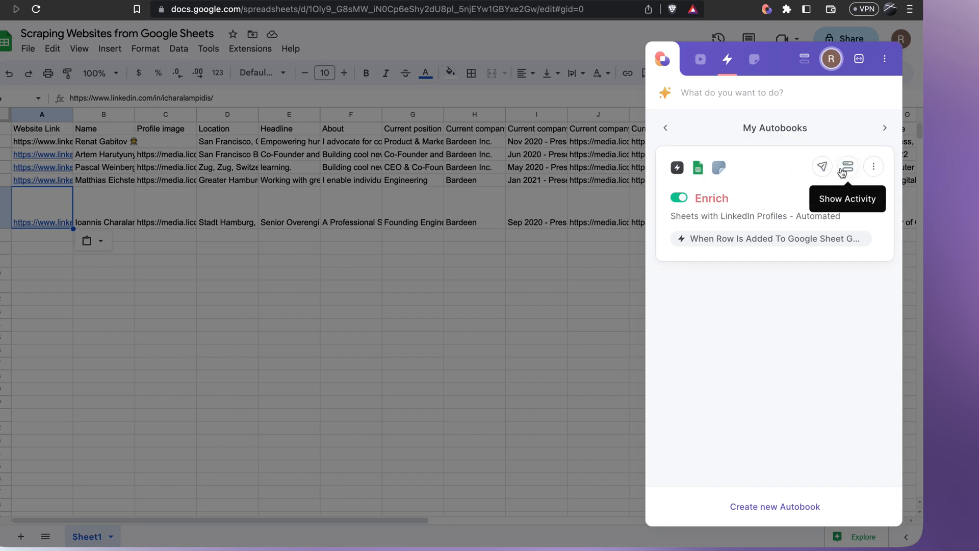
pyautogui.click(846, 166)
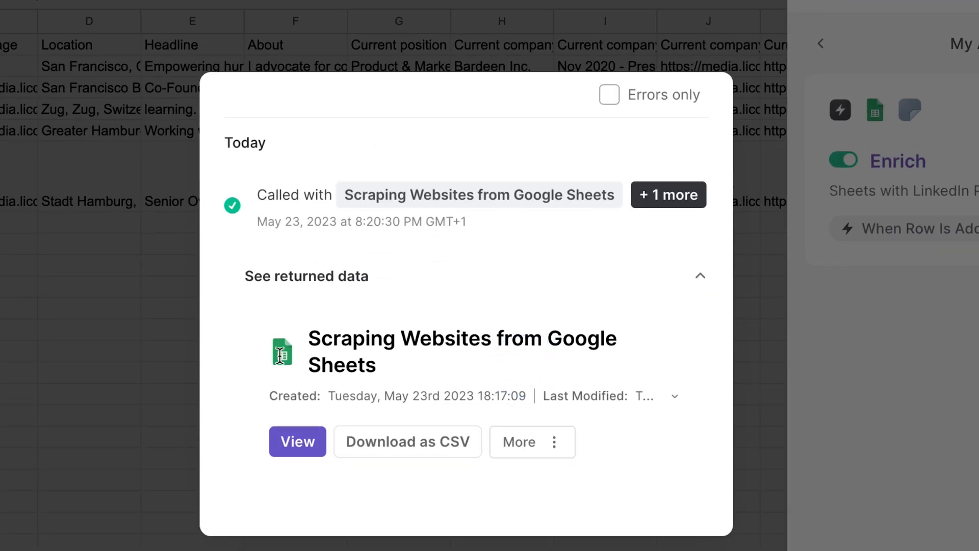
pyautogui.moveTo(646, 230)
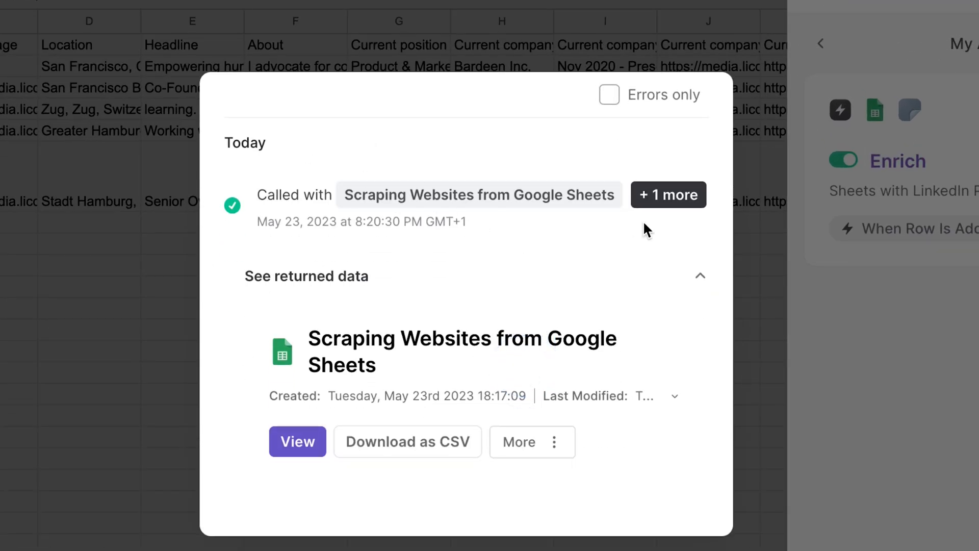